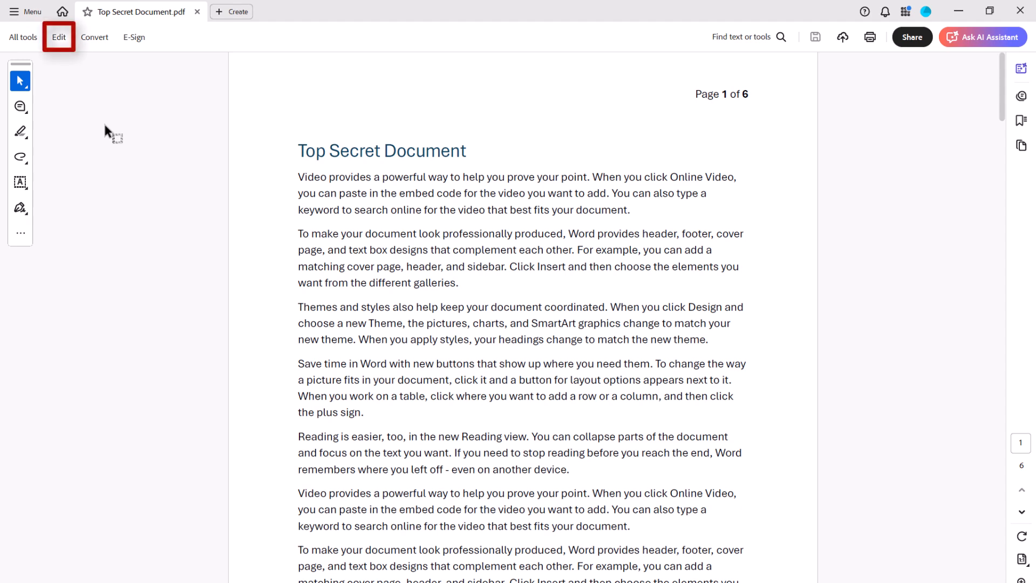
Reach the Watermark option under Edit's expanded Add Content list
{"action": "left_click", "coordinate": [58, 37]}
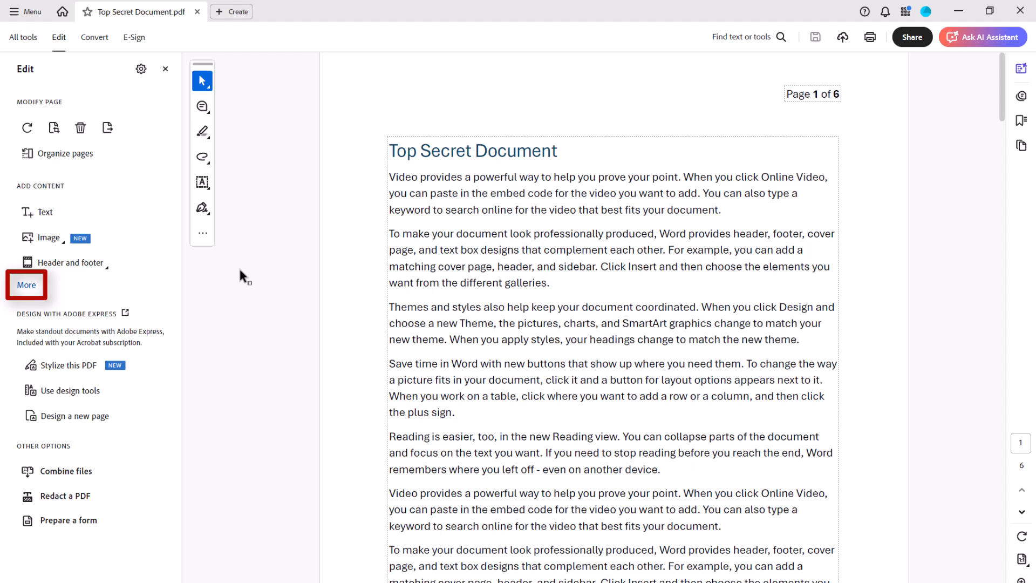
{"action": "left_click", "coordinate": [25, 285]}
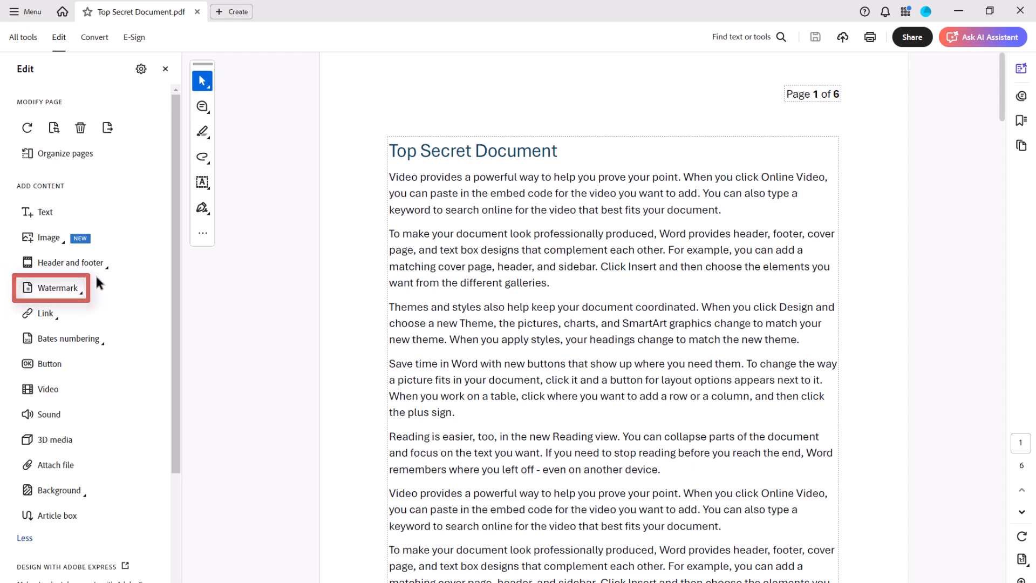
{"action": "left_click", "coordinate": [54, 287]}
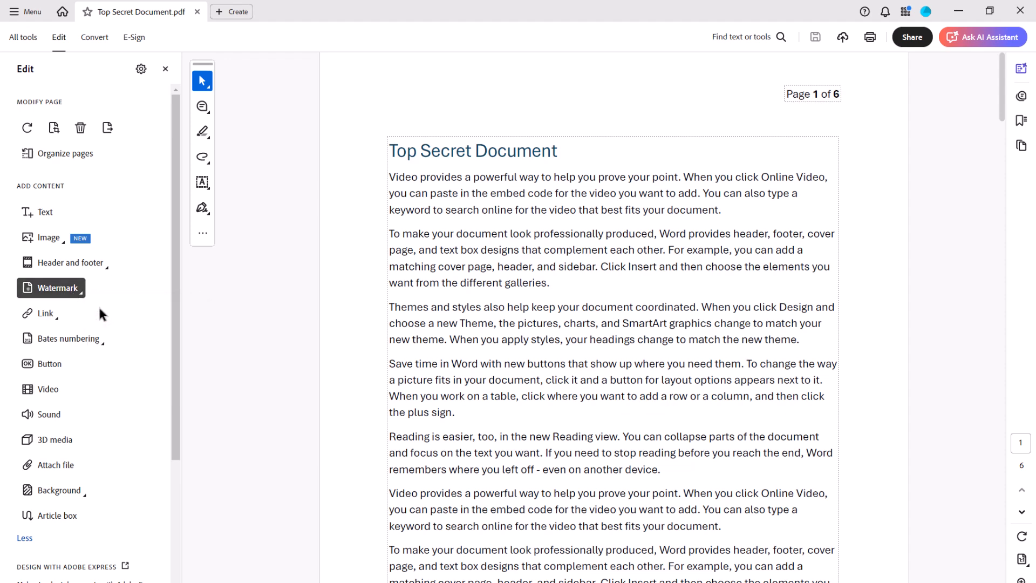
Begin a new text watermark reading 'Confidential'
{"action": "left_click", "coordinate": [54, 287]}
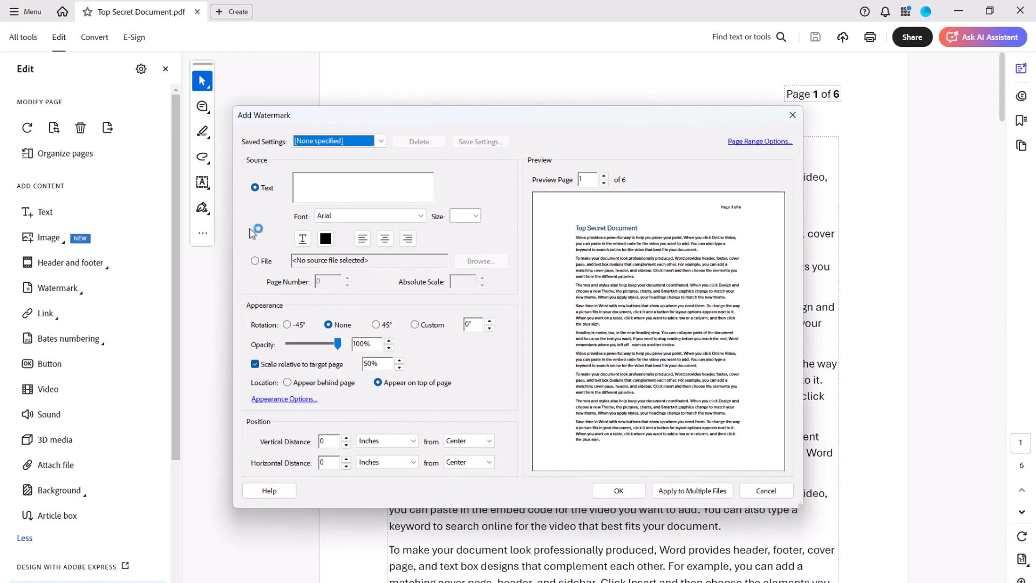
{"action": "left_click", "coordinate": [255, 188]}
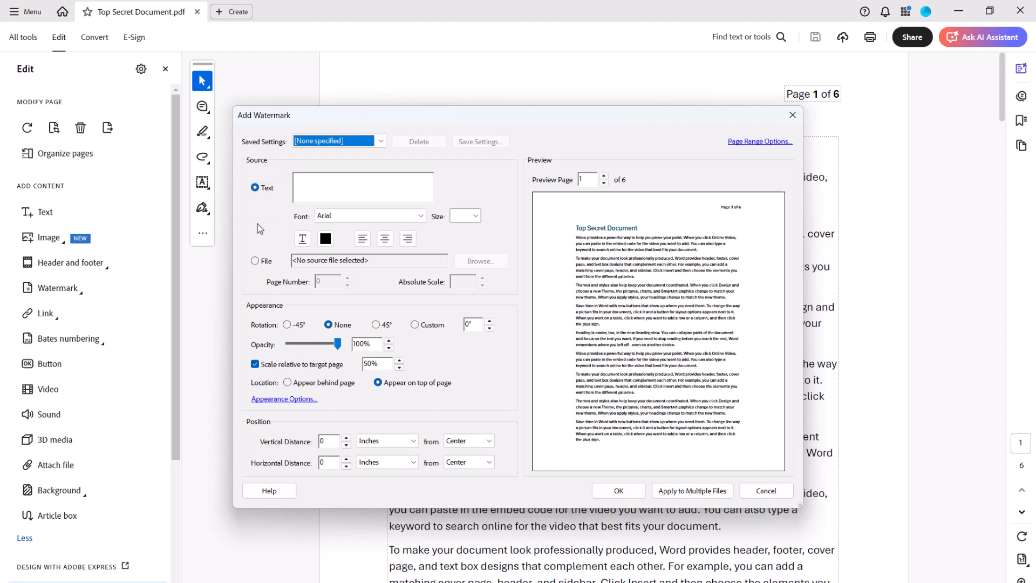
{"action": "left_click", "coordinate": [362, 188]}
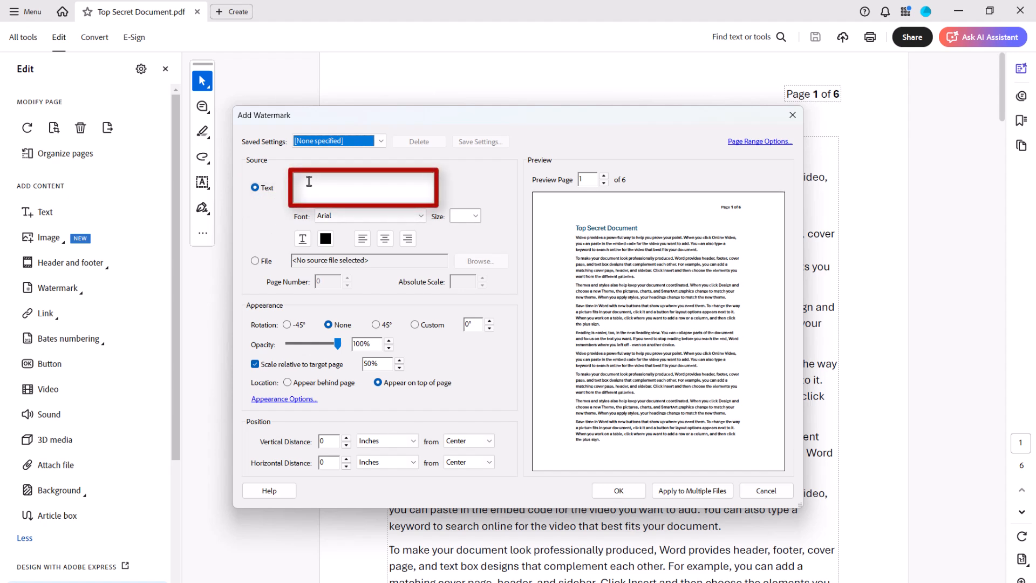
{"action": "type", "text": "Confidential"}
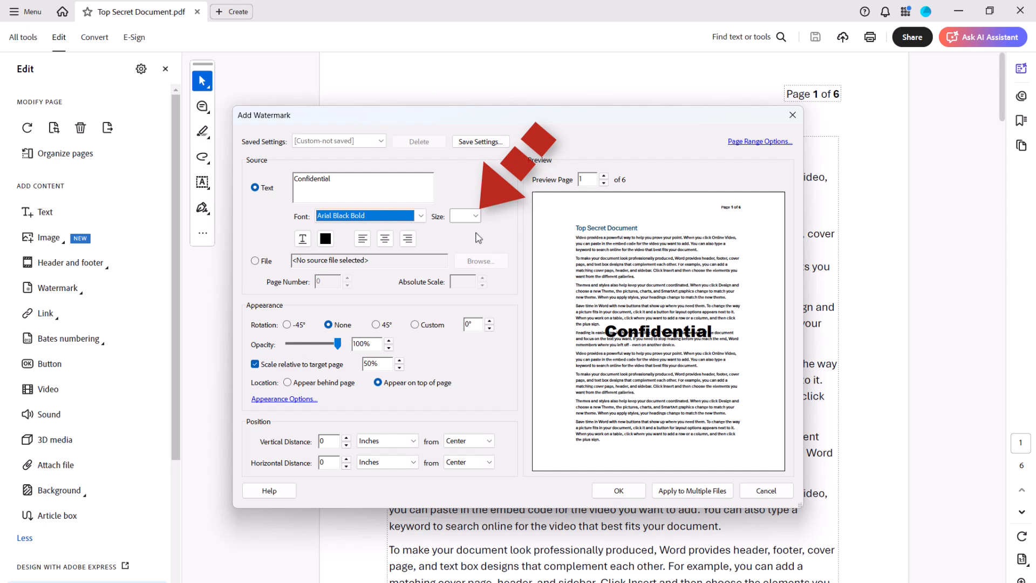
Style the watermark text at 72 point in red
{"action": "left_click", "coordinate": [475, 215]}
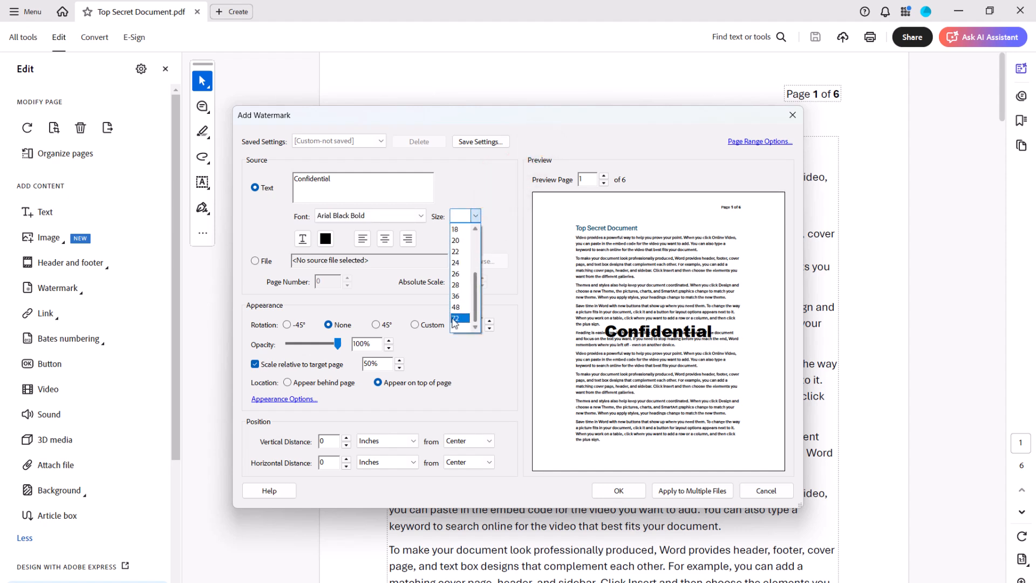
{"action": "left_click", "coordinate": [461, 317]}
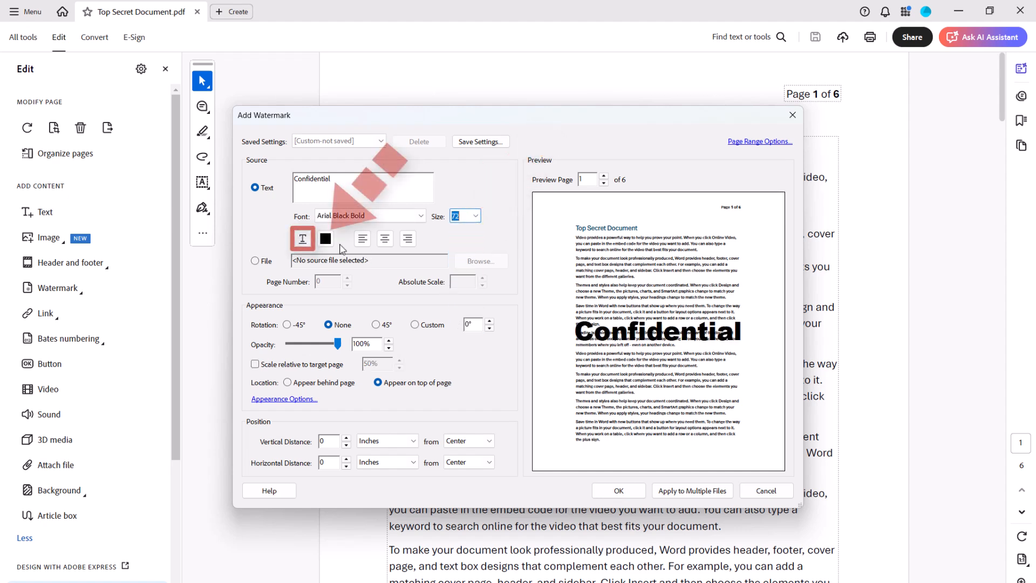
{"action": "left_click", "coordinate": [325, 239]}
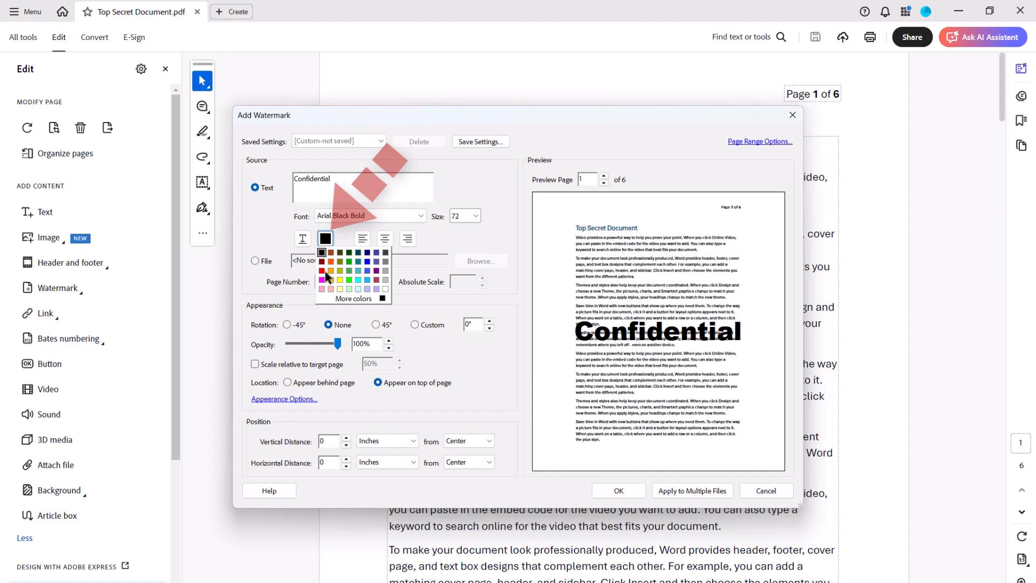
{"action": "left_click", "coordinate": [321, 261]}
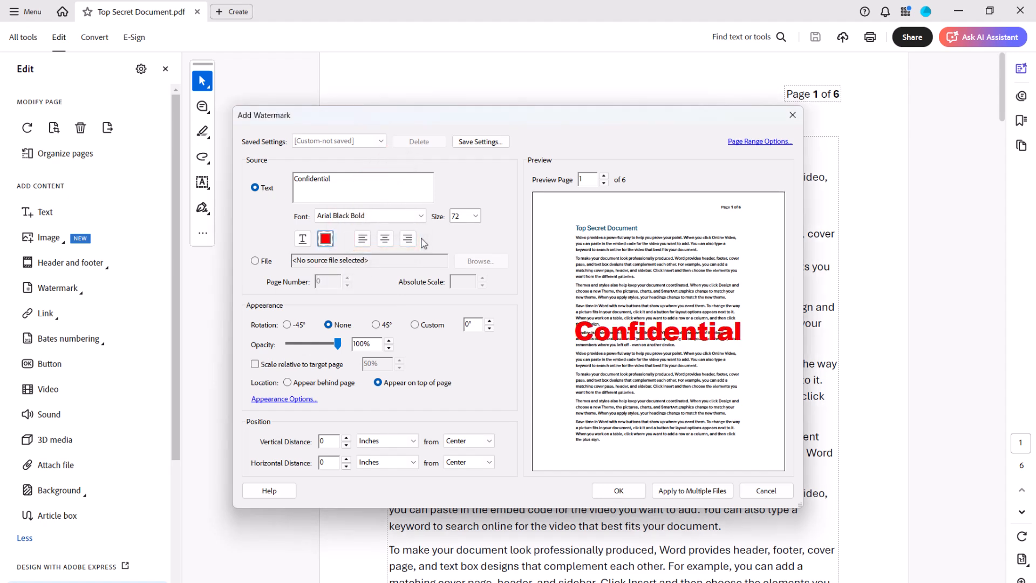
{"action": "left_click", "coordinate": [460, 215]}
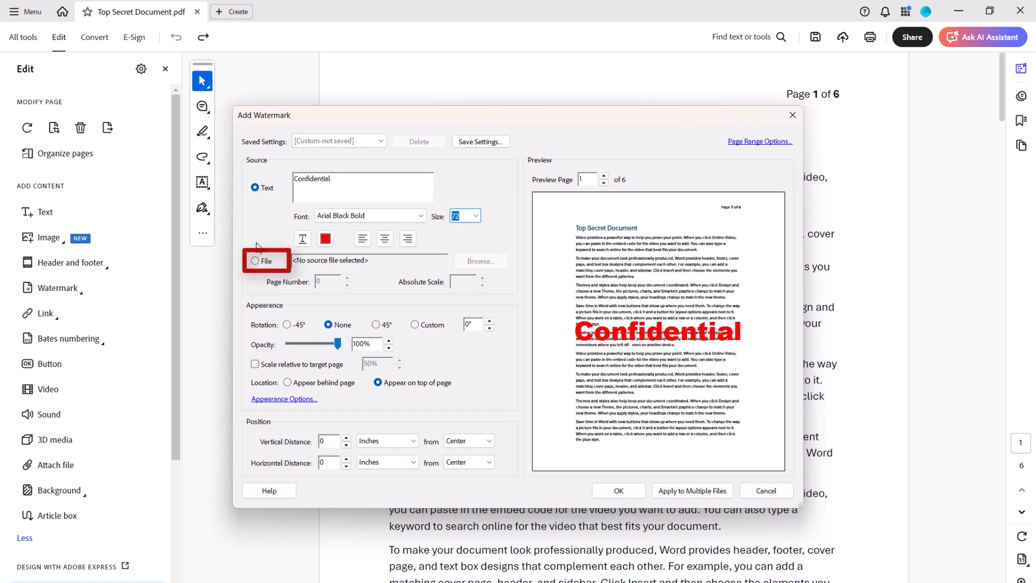
Load Spy.jpg as an image watermark source
{"action": "left_click", "coordinate": [254, 260]}
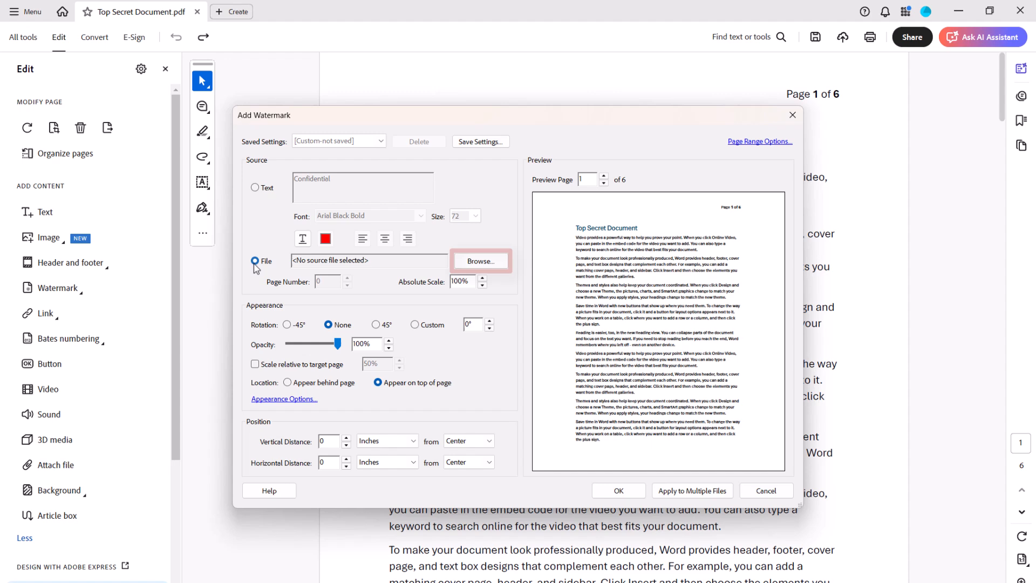
{"action": "left_click", "coordinate": [481, 260]}
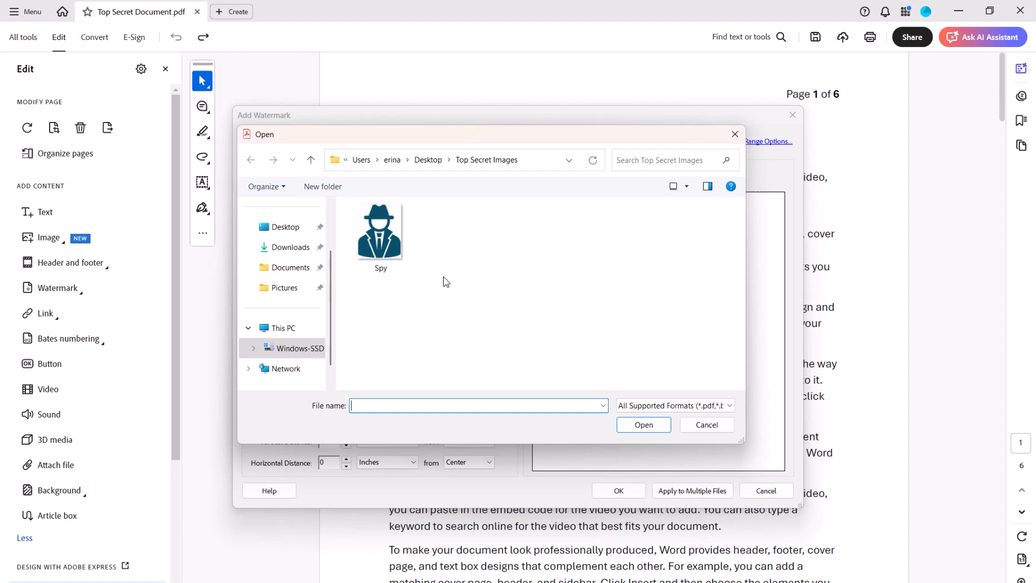
{"action": "left_click", "coordinate": [380, 232]}
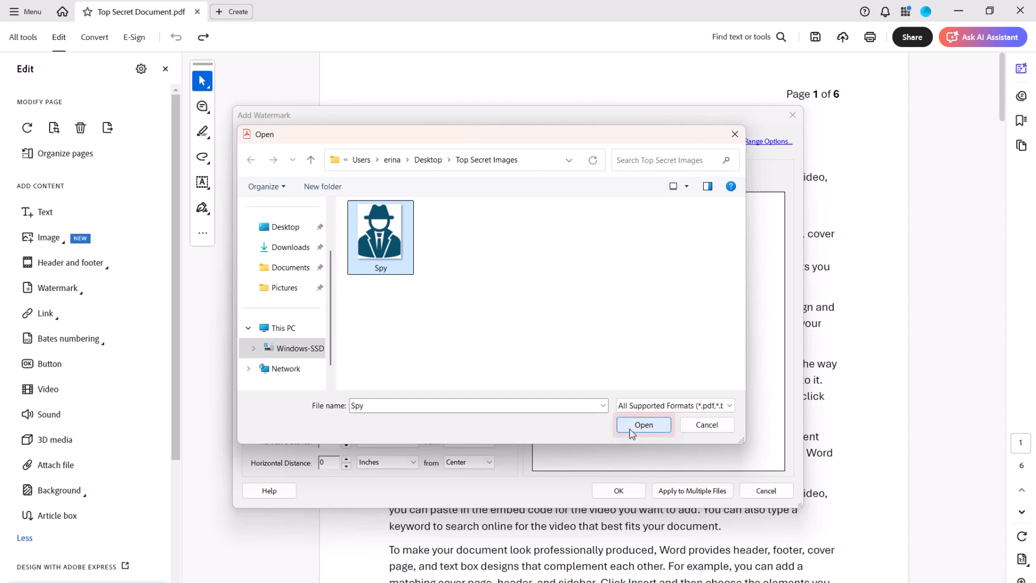
{"action": "left_click", "coordinate": [643, 425]}
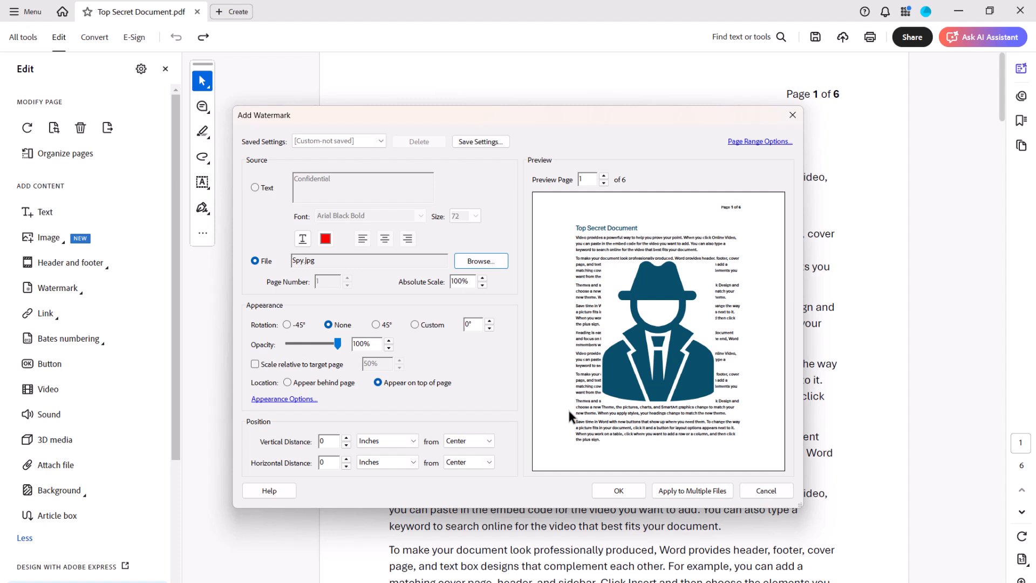
Lower the image's absolute scale to 87%, then return to the Confidential text source
{"action": "left_click", "coordinate": [464, 281]}
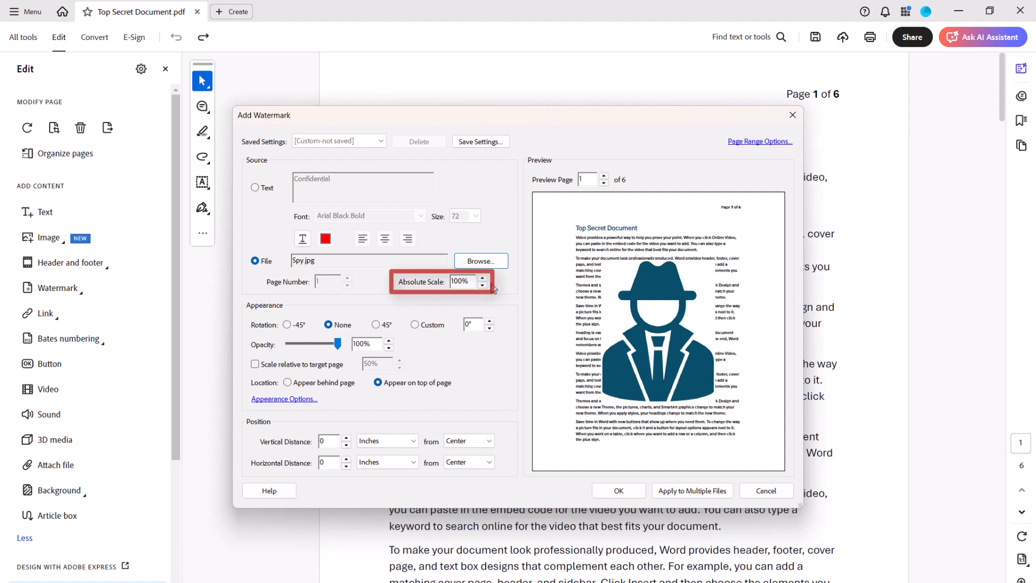
{"action": "left_click", "coordinate": [483, 284]}
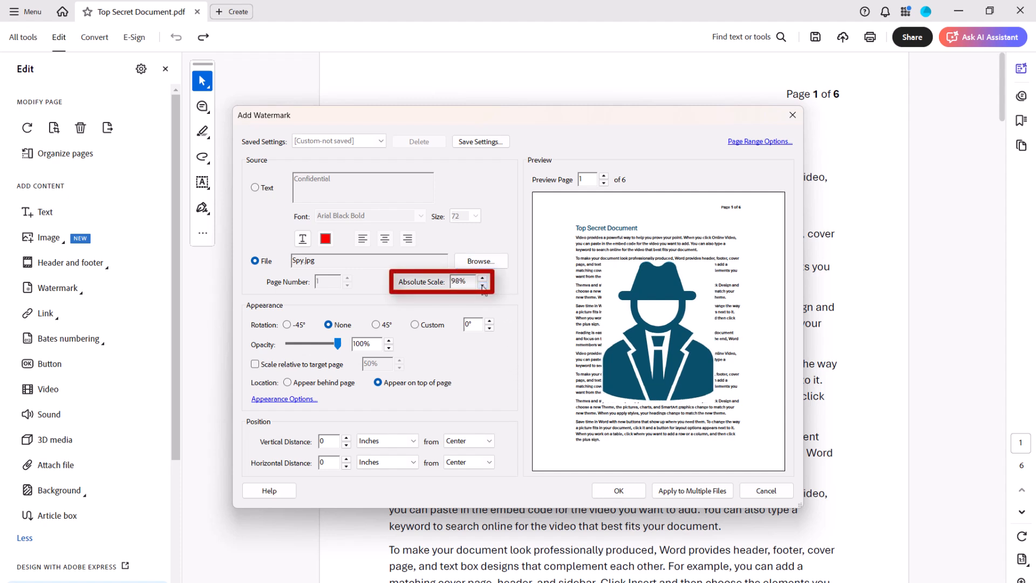
{"action": "left_click", "coordinate": [481, 285]}
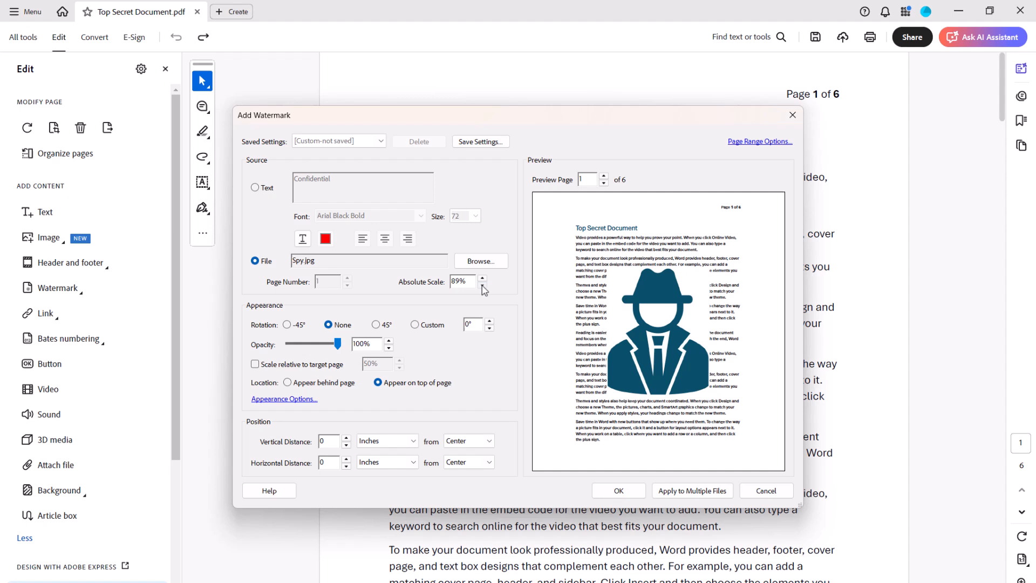
{"action": "left_click", "coordinate": [482, 284]}
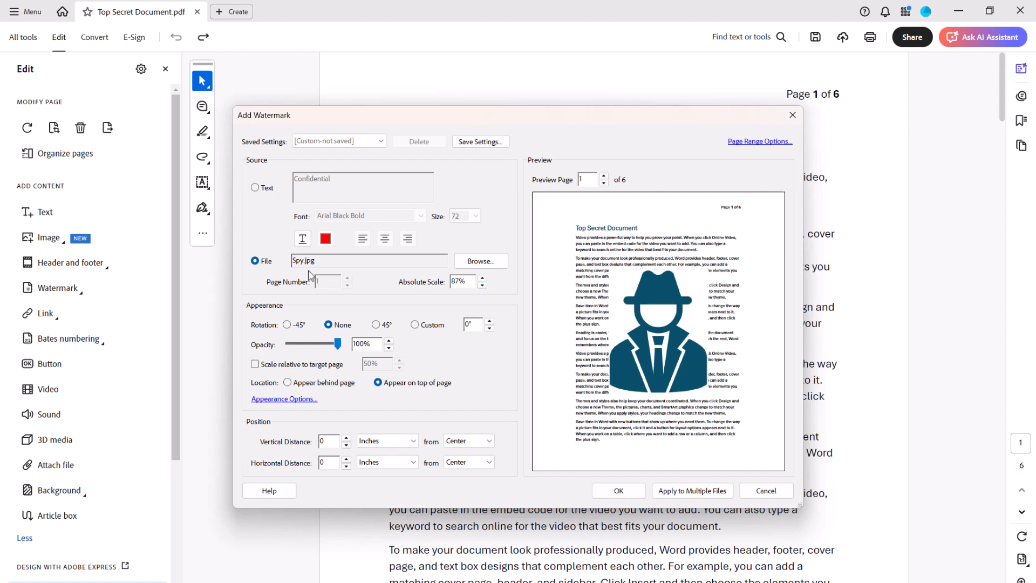
{"action": "left_click", "coordinate": [255, 188]}
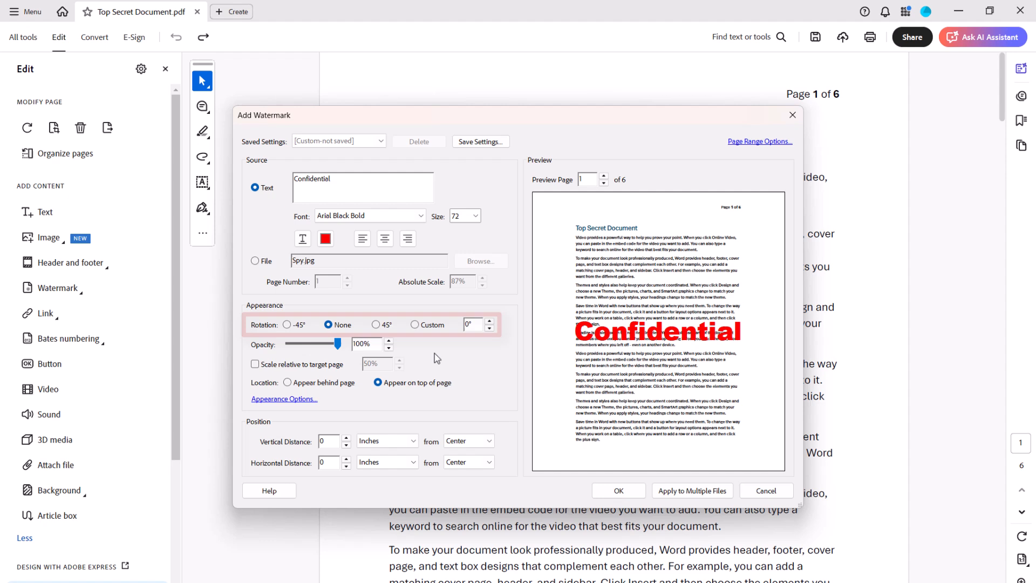
Rotate the watermark 45°, lower its opacity to 68% and place it behind the page
{"action": "left_click", "coordinate": [375, 325]}
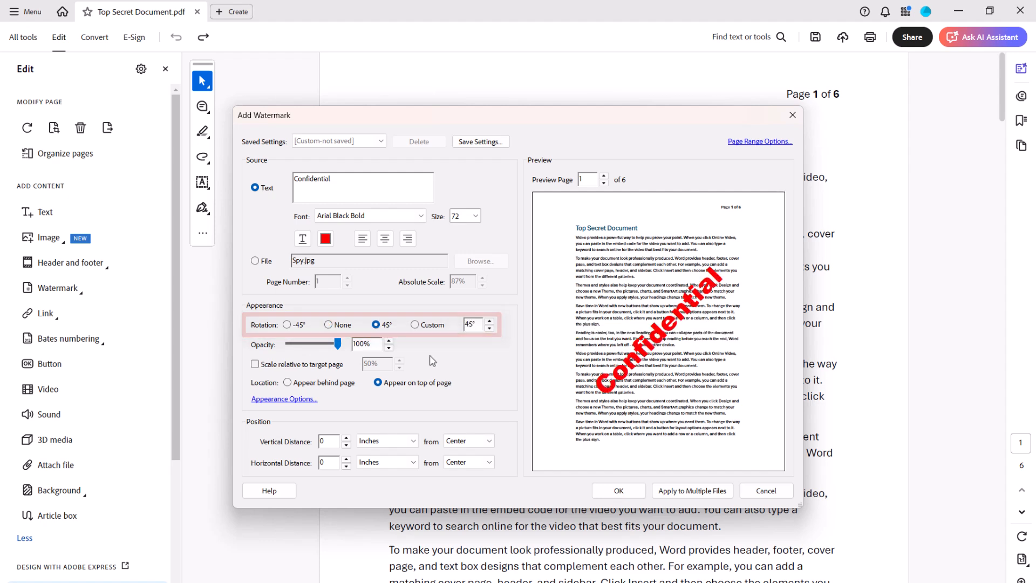
{"action": "left_click_drag", "start_coordinate": [340, 343], "coordinate": [322, 343]}
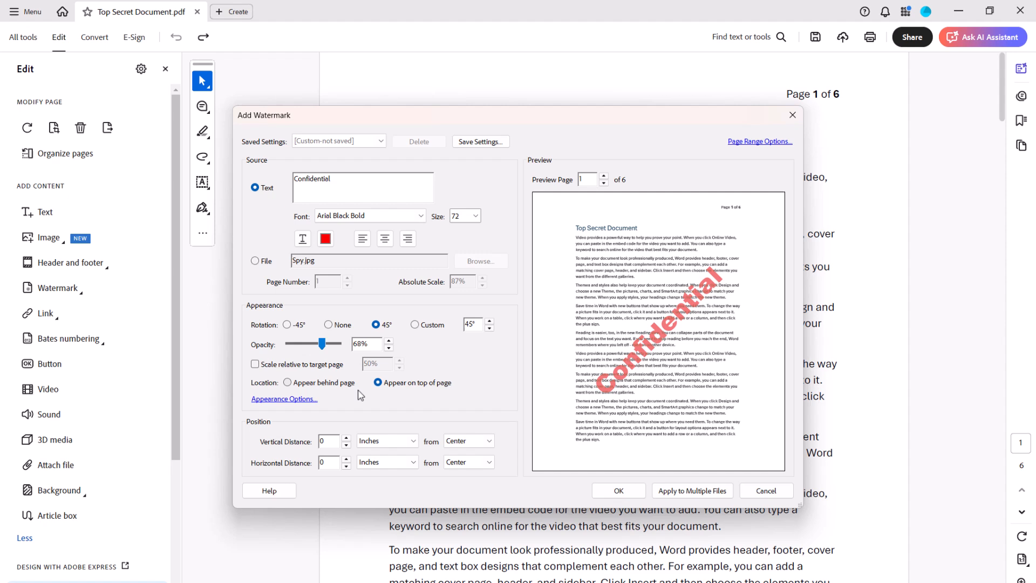
{"action": "mouse_move", "coordinate": [336, 403]}
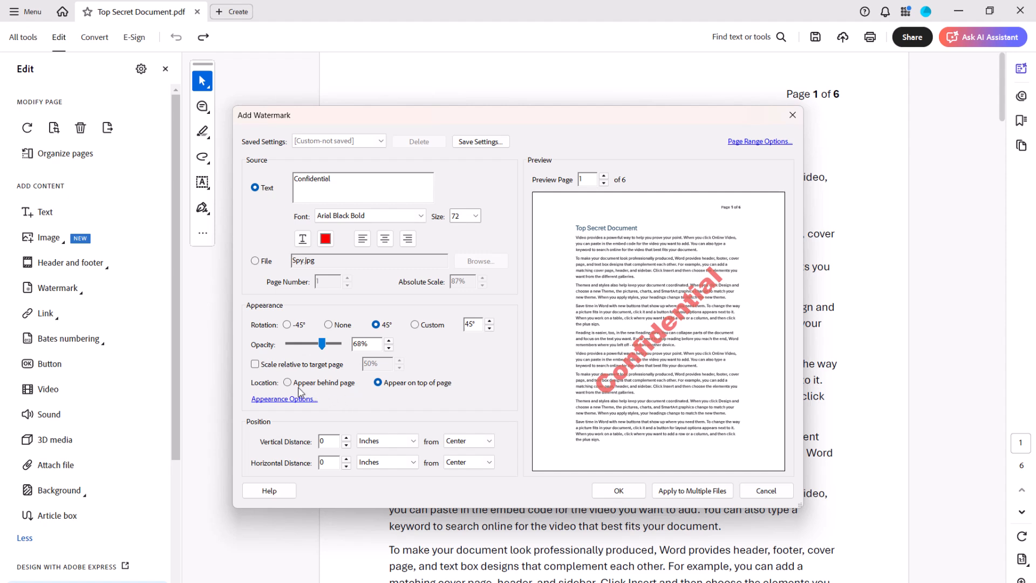
{"action": "left_click", "coordinate": [287, 382]}
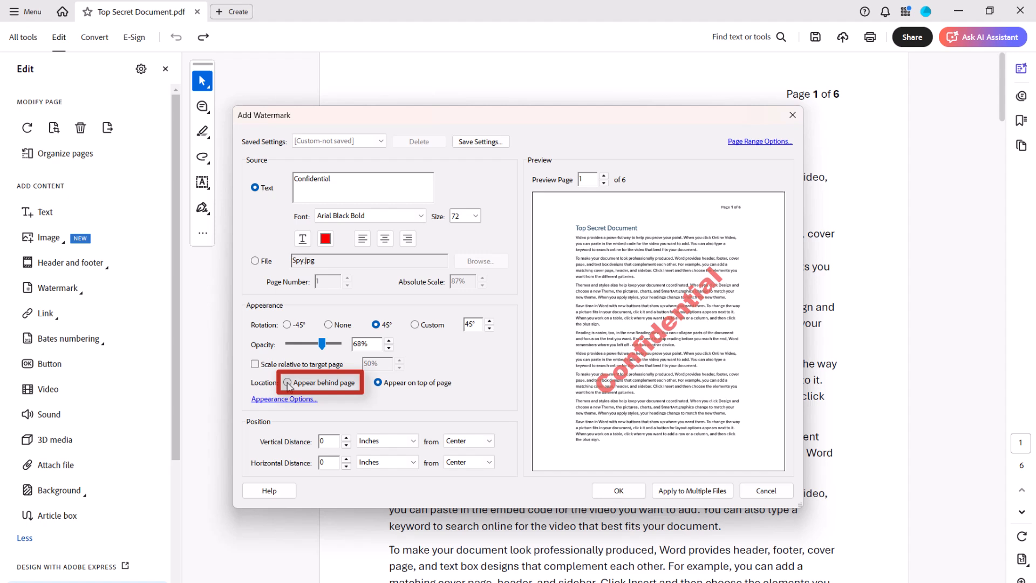
{"action": "left_click", "coordinate": [287, 382]}
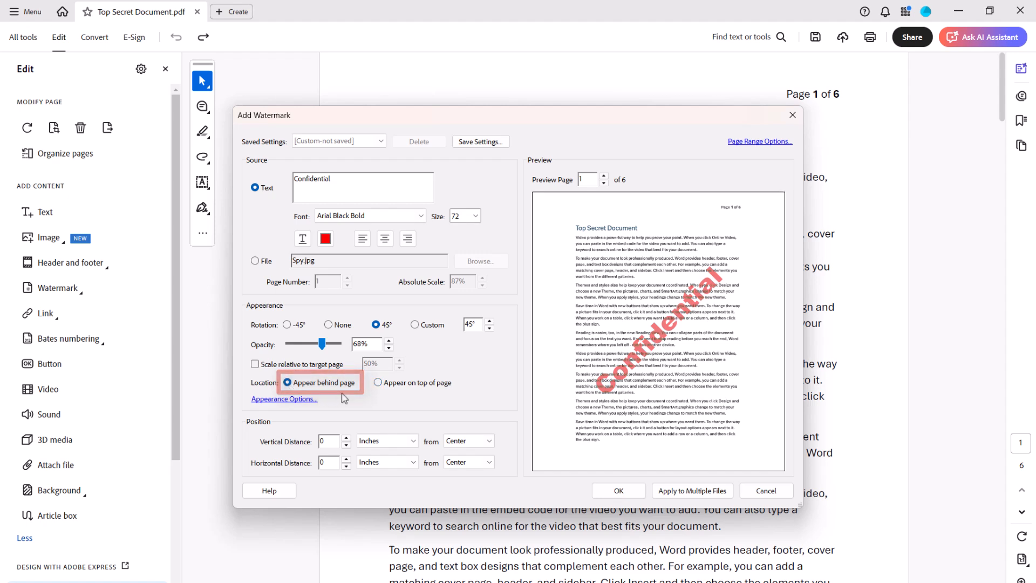
{"action": "mouse_move", "coordinate": [364, 397]}
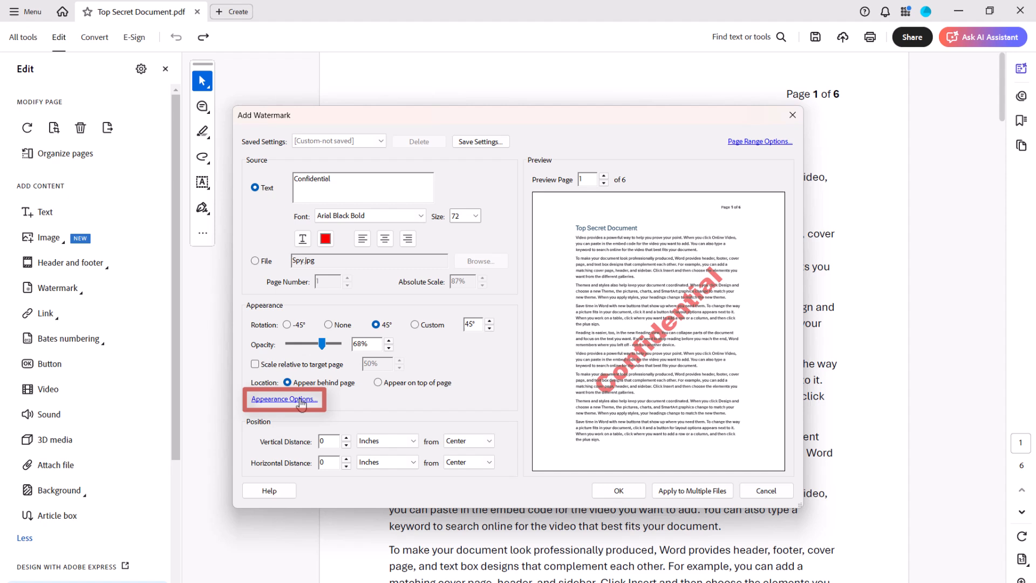
Review Appearance Options unchanged and keep the distance units in inches
{"action": "left_click", "coordinate": [284, 399]}
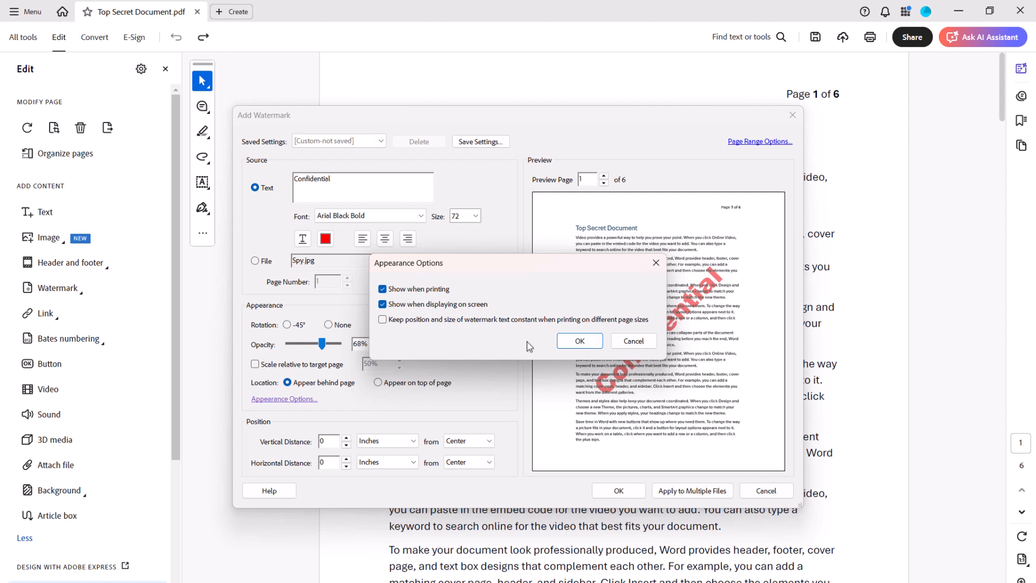
{"action": "left_click", "coordinate": [579, 340]}
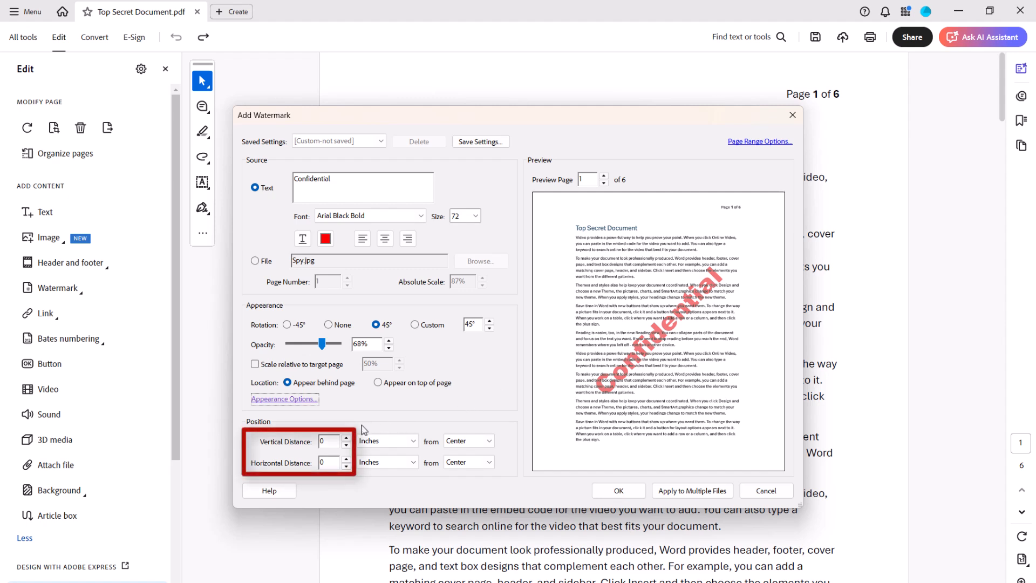
{"action": "left_click", "coordinate": [406, 440]}
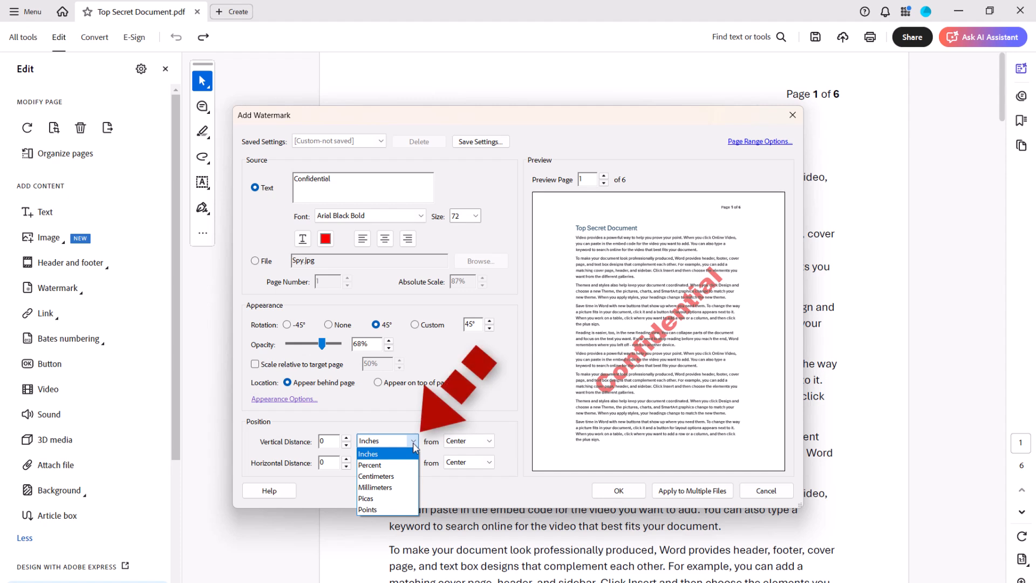
{"action": "left_click", "coordinate": [367, 454]}
{"action": "type", "text": "1"}
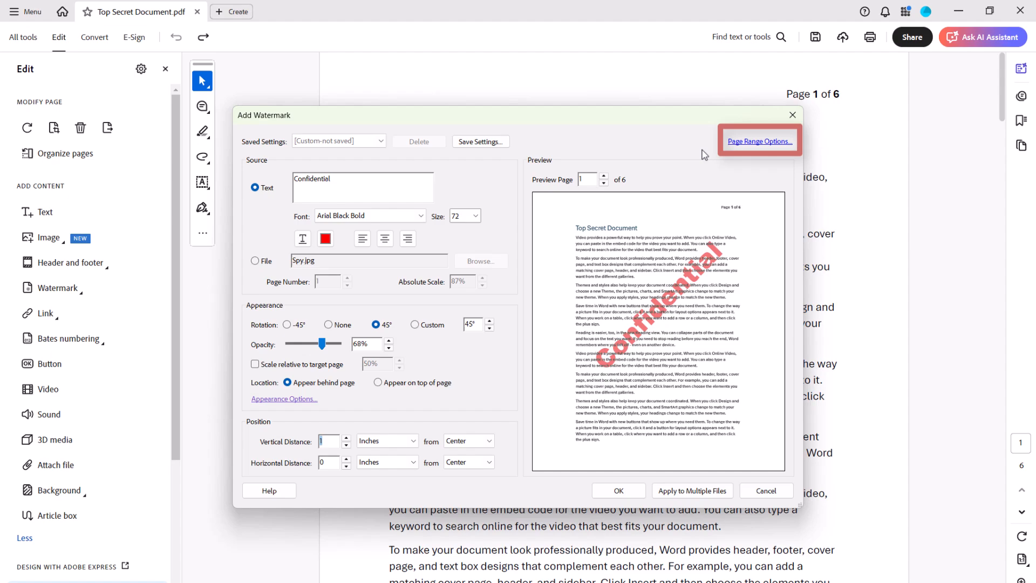
Restrict the watermark to page 1 only and apply it to the document
{"action": "left_click", "coordinate": [760, 140]}
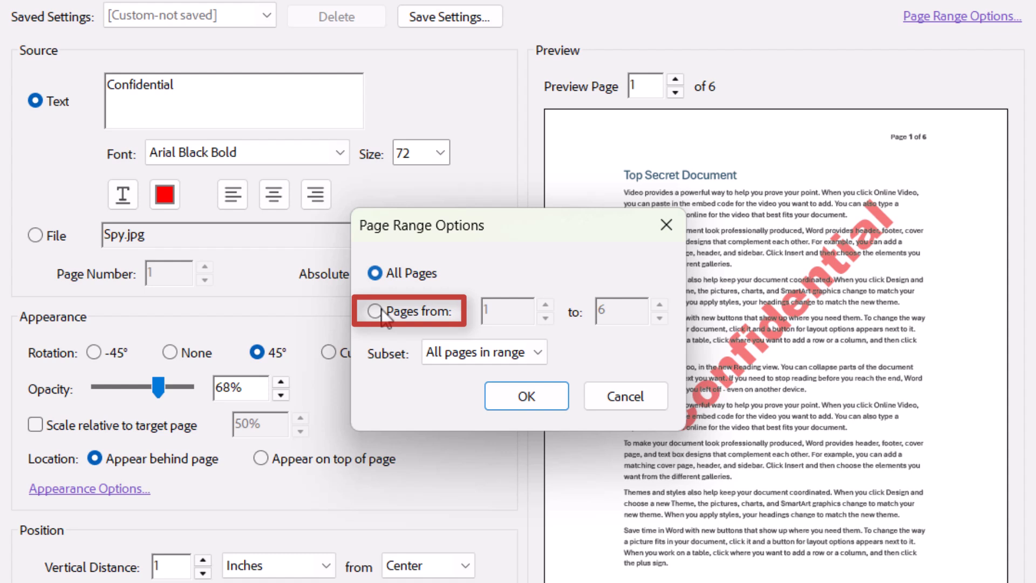
{"action": "left_click", "coordinate": [374, 311]}
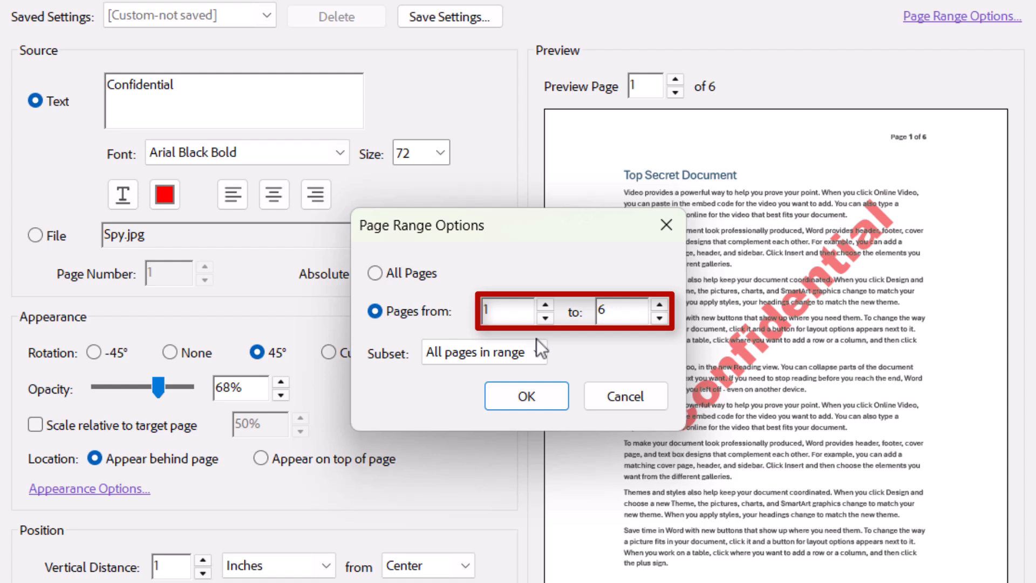
{"action": "mouse_move", "coordinate": [609, 352]}
{"action": "type", "text": "1"}
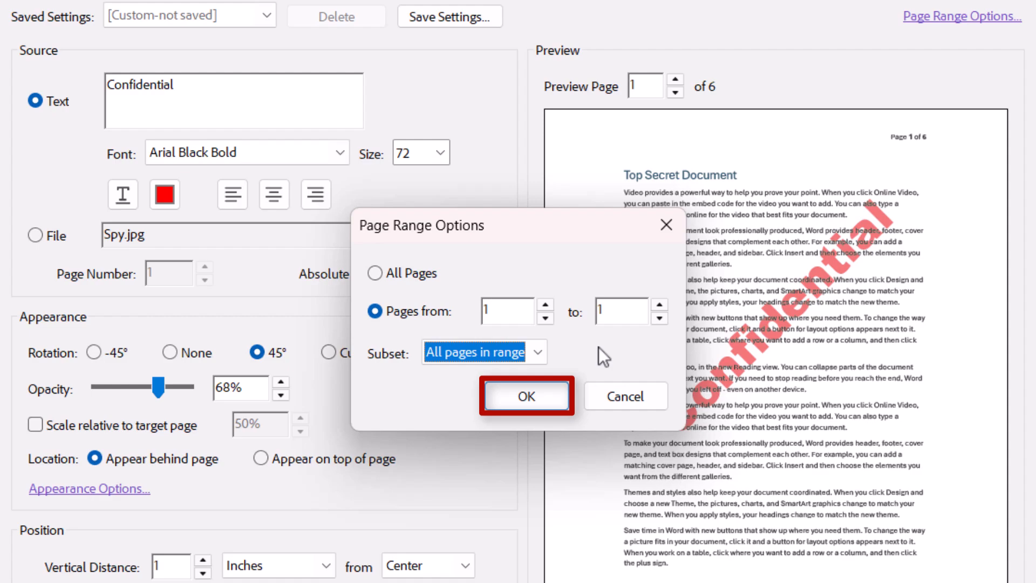
{"action": "left_click", "coordinate": [525, 395]}
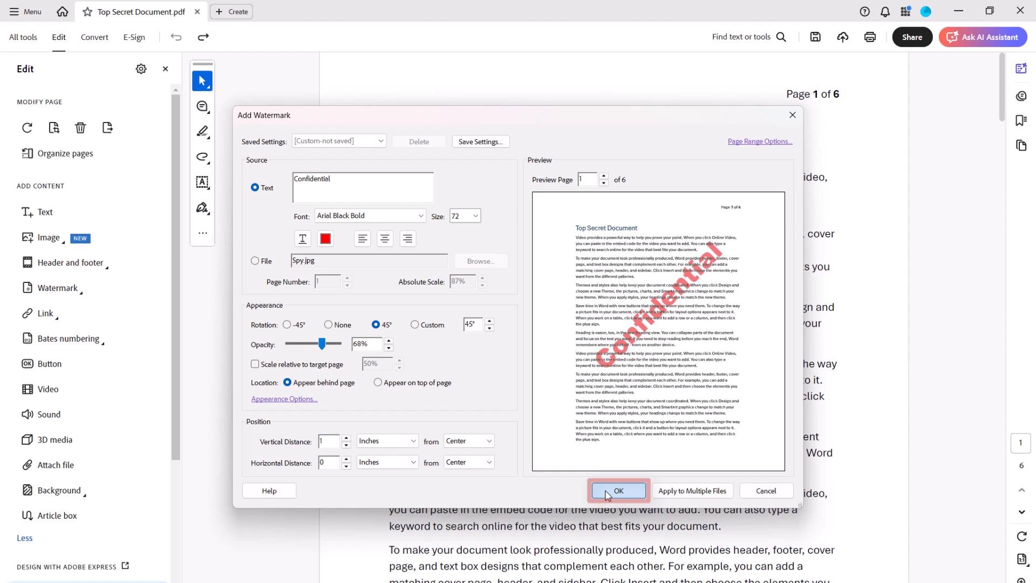
{"action": "left_click", "coordinate": [618, 490]}
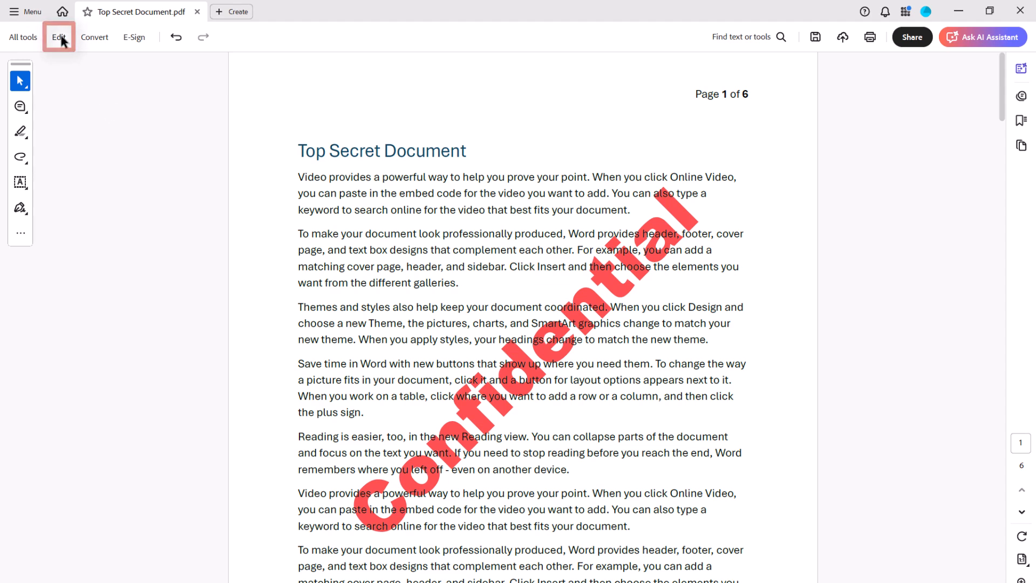
Update the existing watermark to 34% opacity via Watermark > Update
{"action": "left_click", "coordinate": [58, 37]}
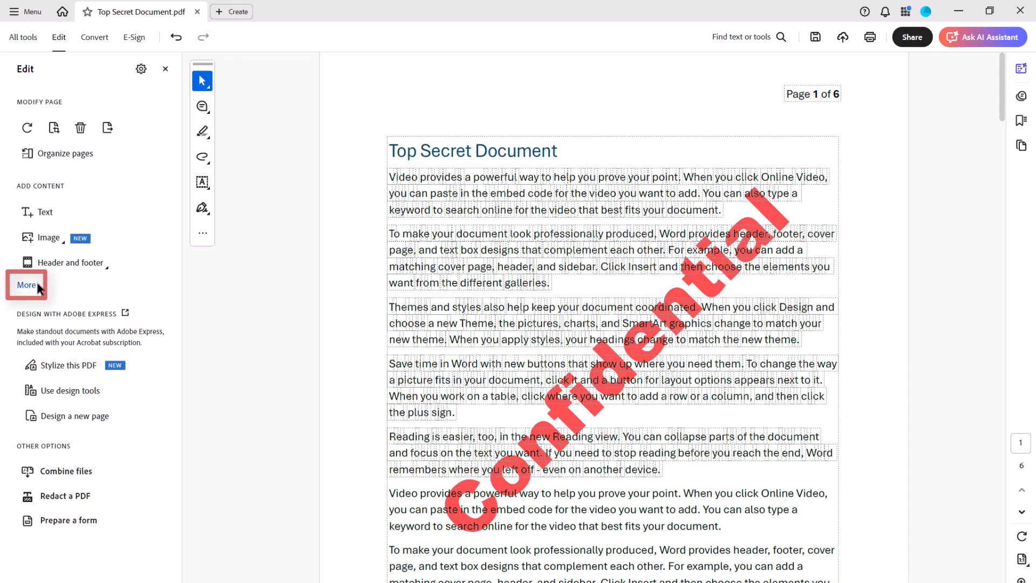
{"action": "left_click", "coordinate": [26, 285]}
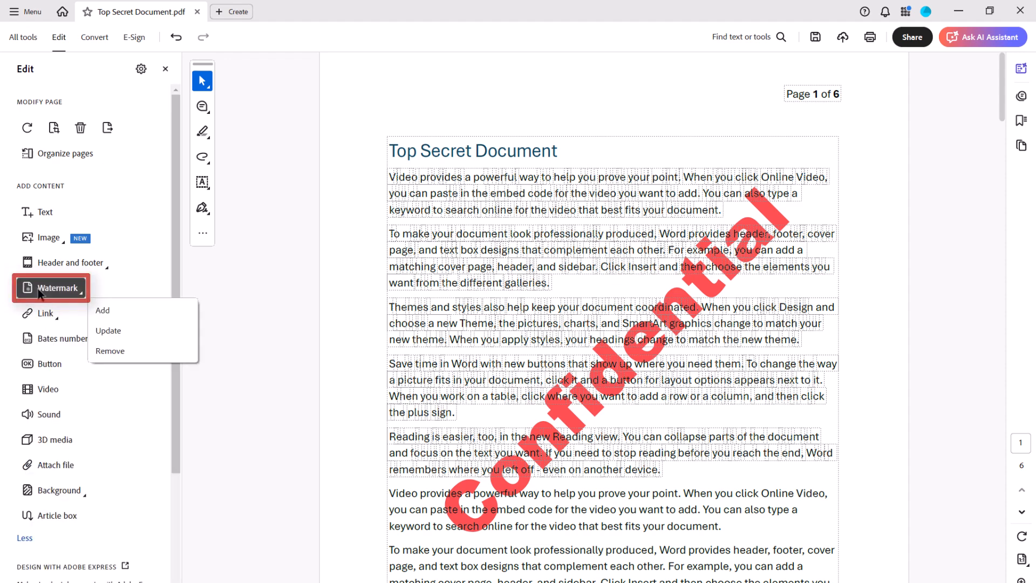
{"action": "mouse_move", "coordinate": [108, 332]}
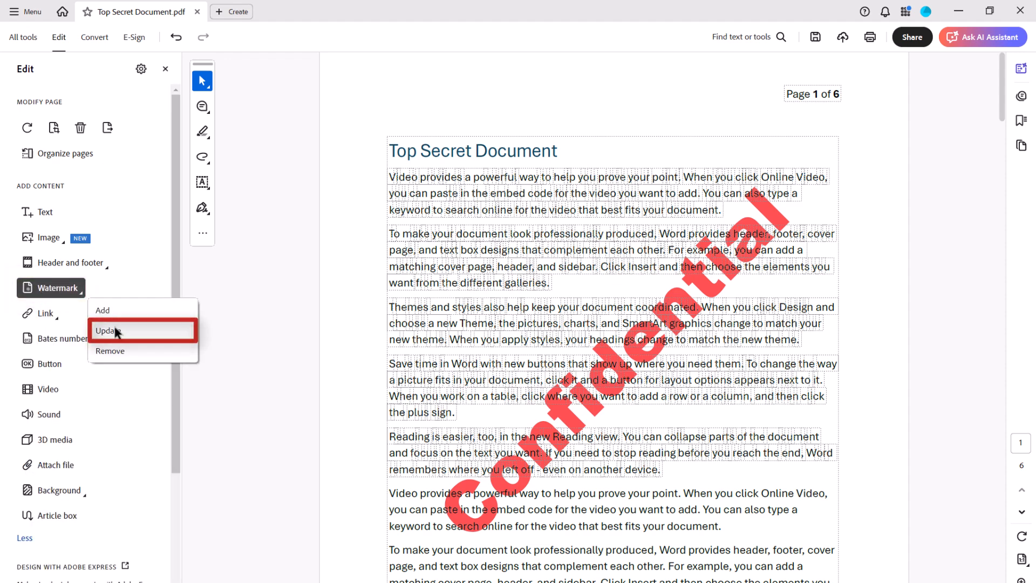
{"action": "left_click", "coordinate": [108, 331]}
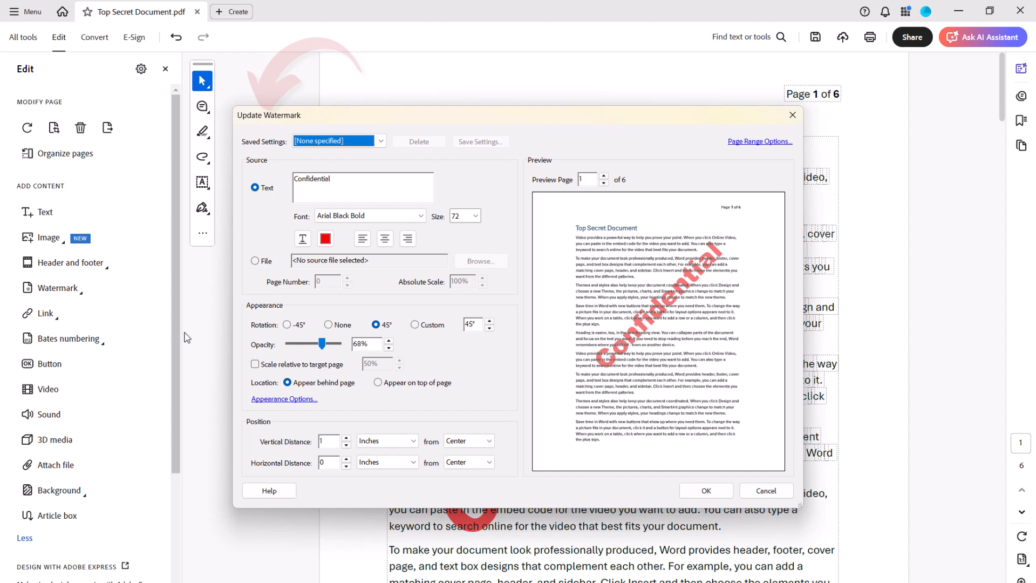
{"action": "mouse_move", "coordinate": [235, 278]}
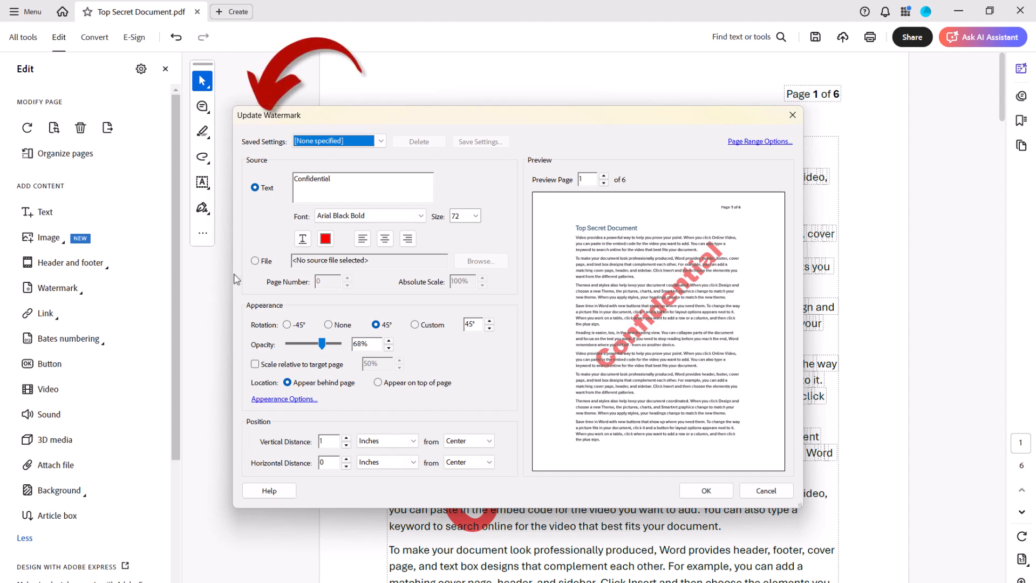
{"action": "mouse_move", "coordinate": [249, 280]}
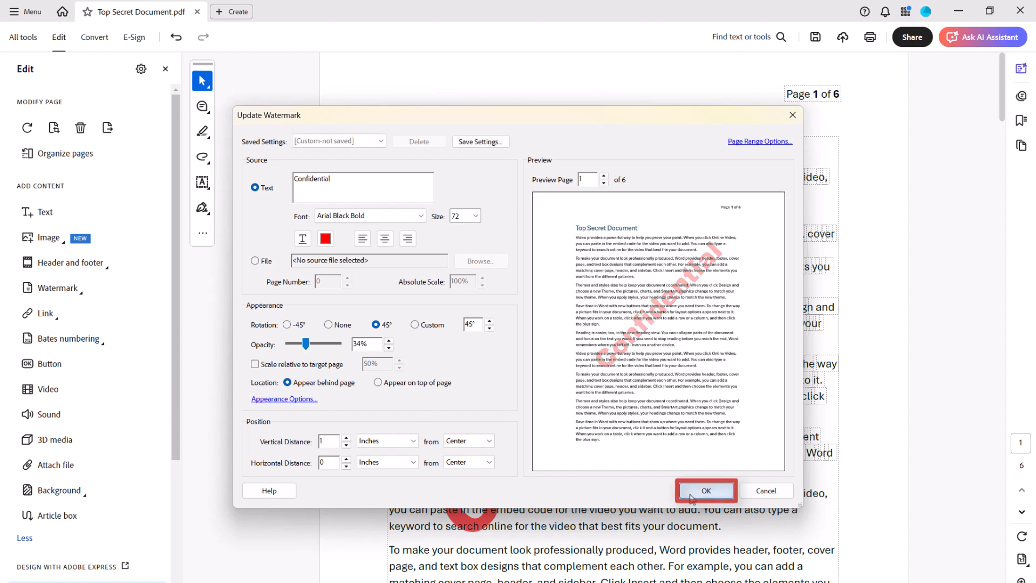
{"action": "left_click", "coordinate": [706, 490]}
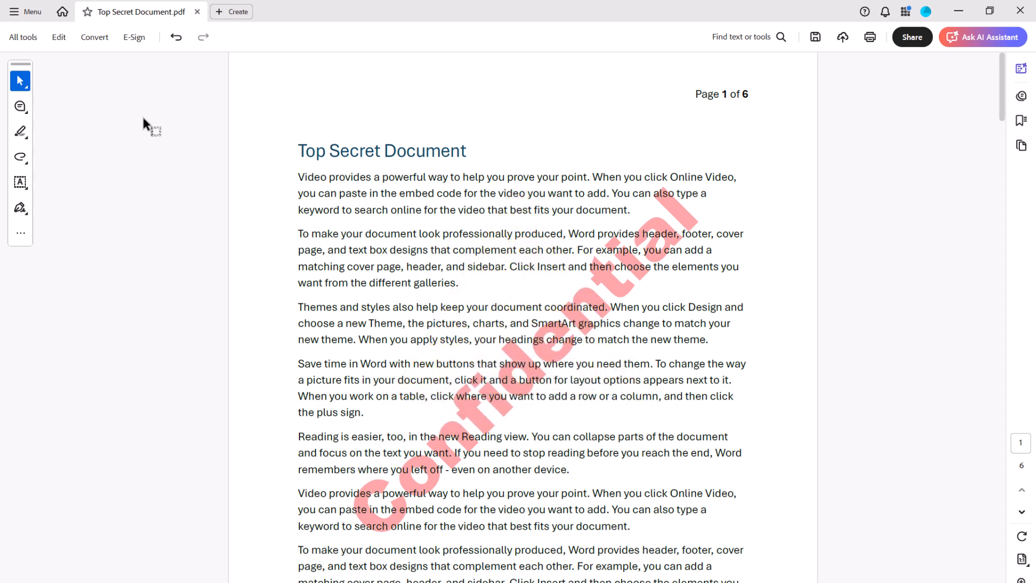
Remove the watermark via Watermark > Remove, confirming the permanent deletion
{"action": "left_click", "coordinate": [59, 36]}
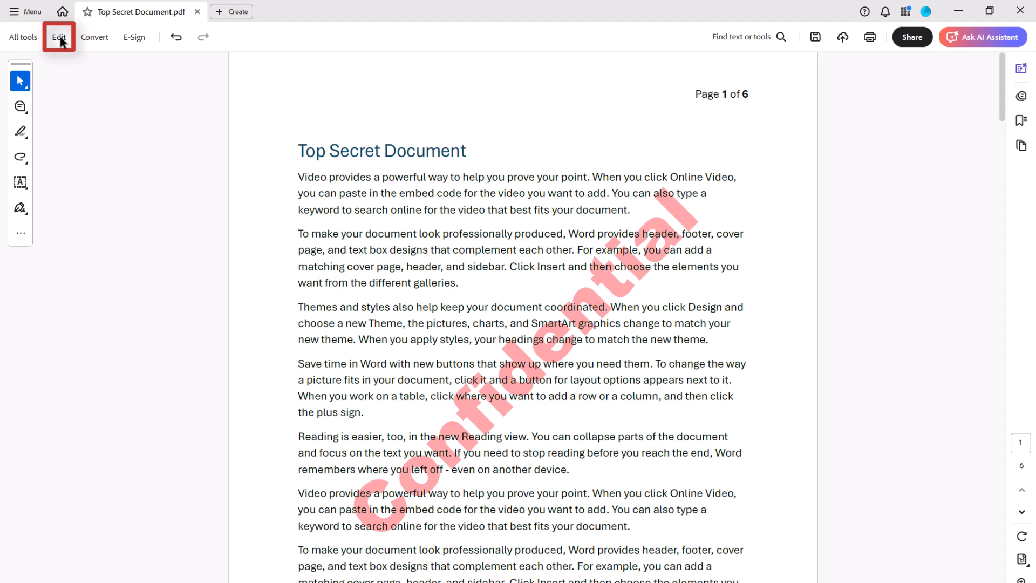
{"action": "left_click", "coordinate": [58, 36]}
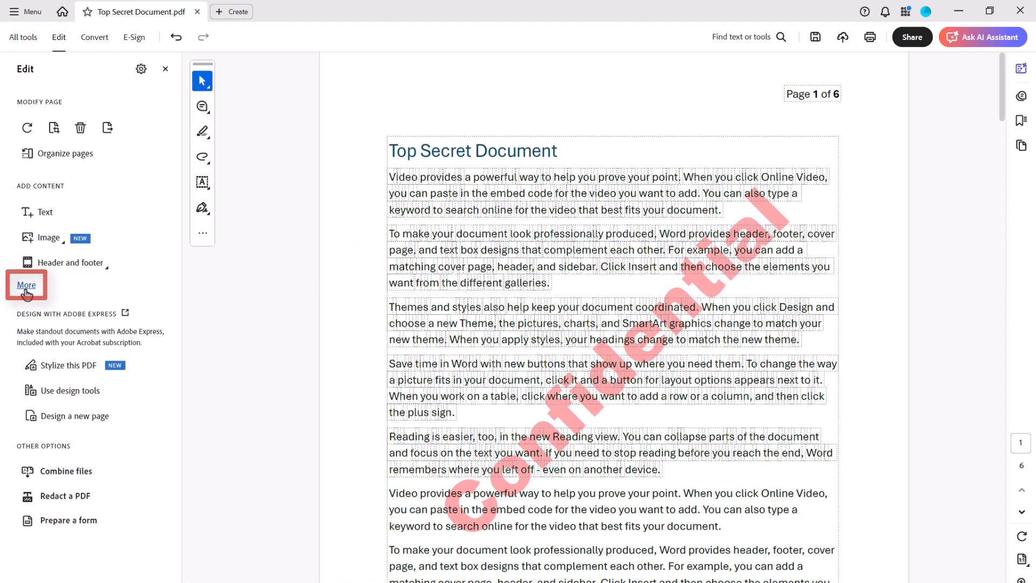
{"action": "left_click", "coordinate": [27, 285]}
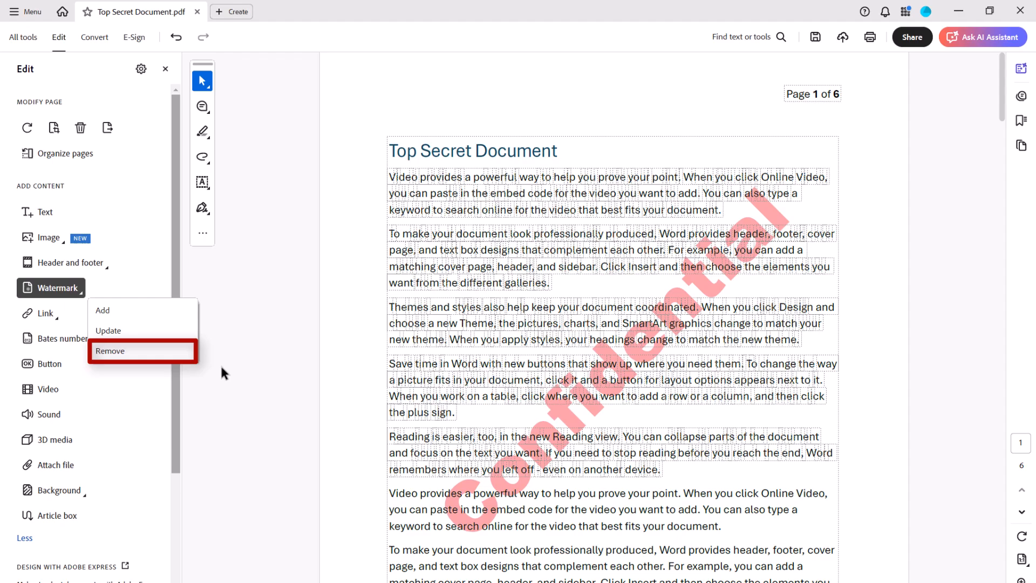
{"action": "left_click", "coordinate": [110, 350]}
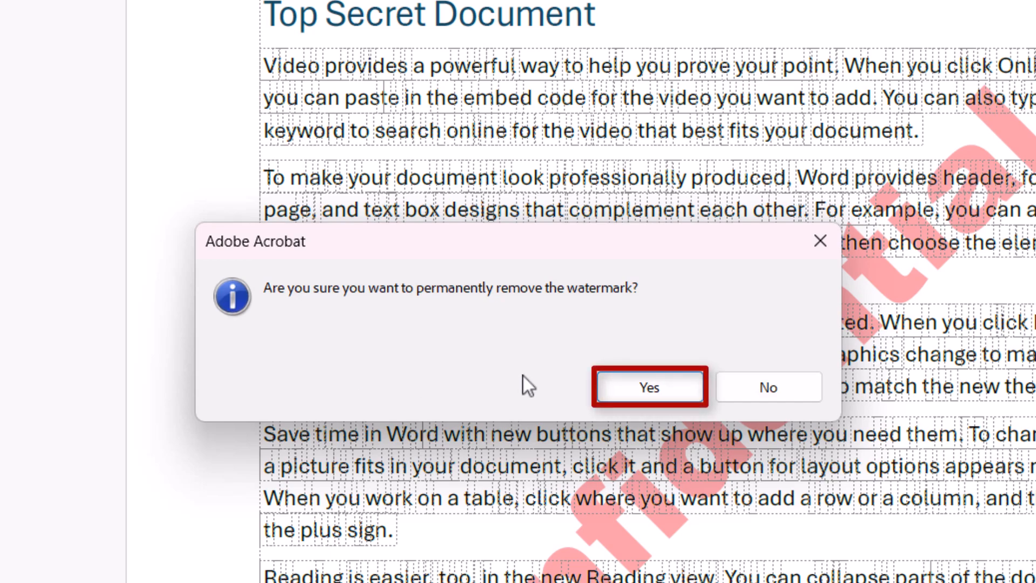
{"action": "left_click", "coordinate": [650, 387]}
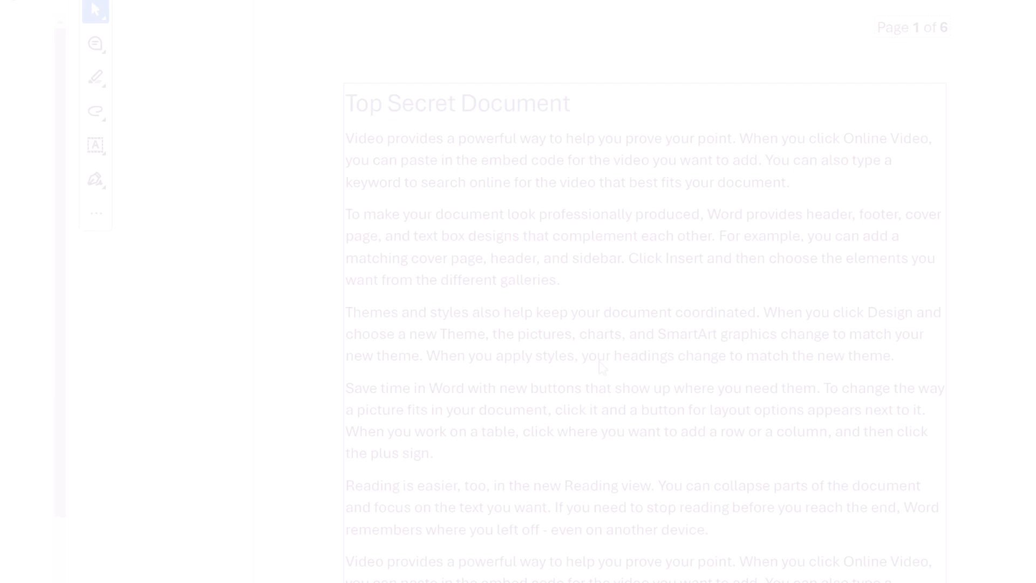
{"action": "left_click", "coordinate": [57, 289]}
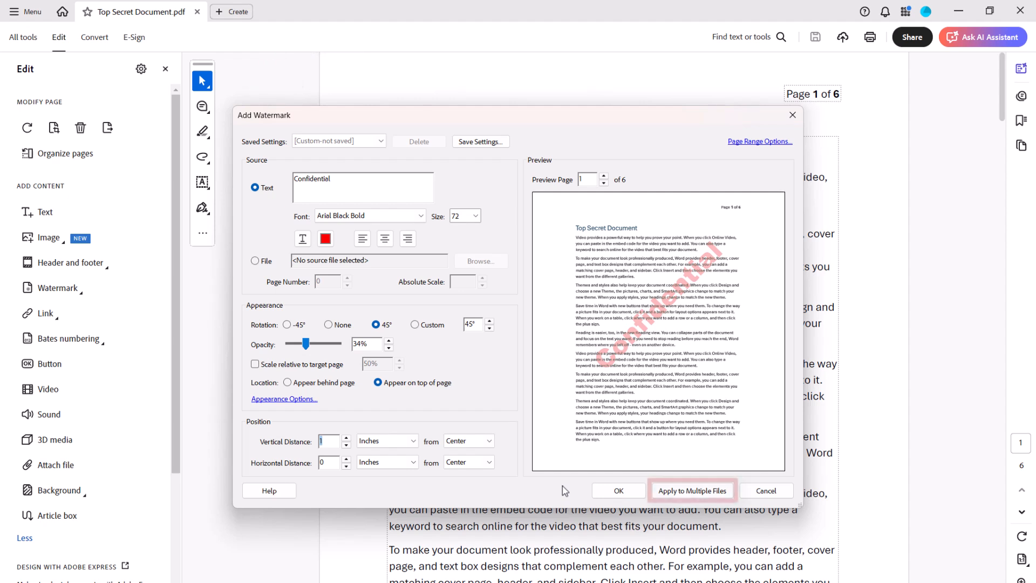
{"action": "mouse_move", "coordinate": [662, 475]}
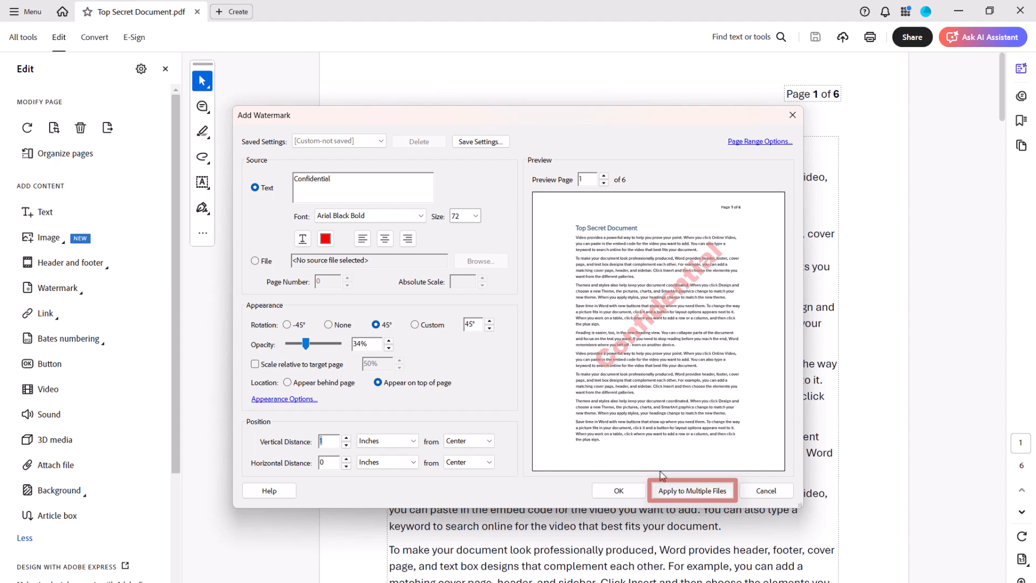
Choose Apply to Multiple Files and start adding files from the computer
{"action": "left_click", "coordinate": [692, 490]}
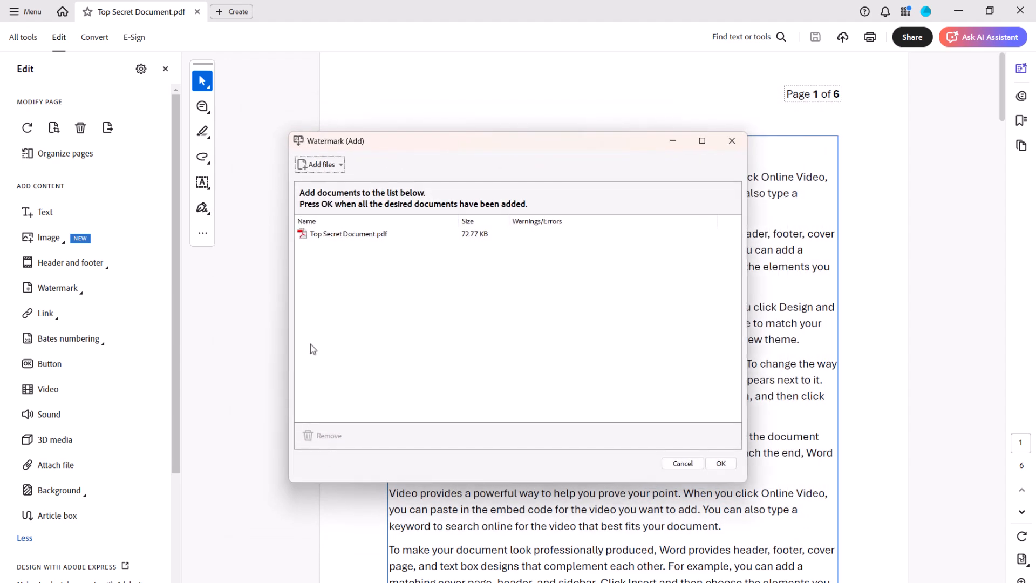
{"action": "mouse_move", "coordinate": [416, 250]}
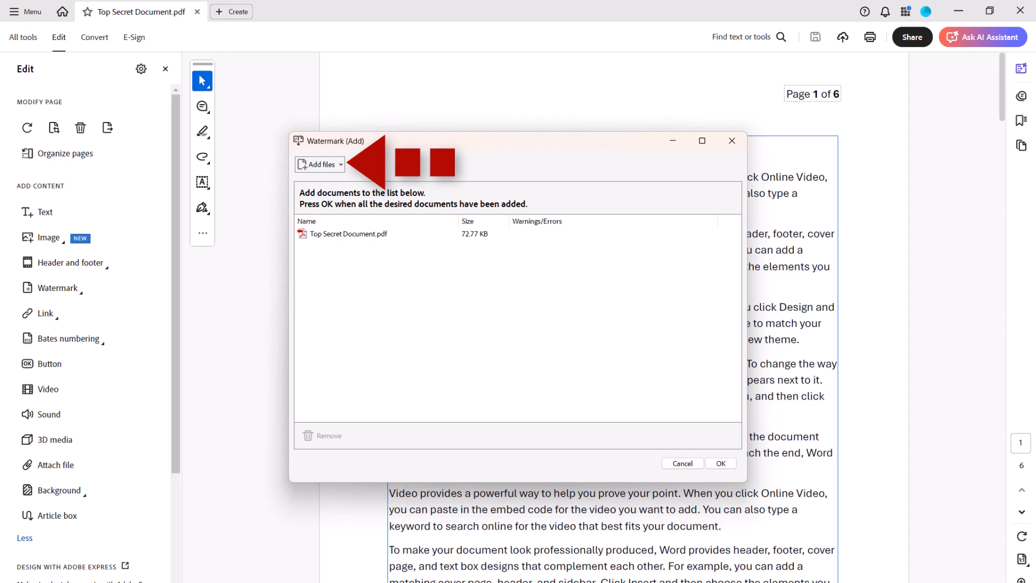
{"action": "left_click", "coordinate": [319, 164]}
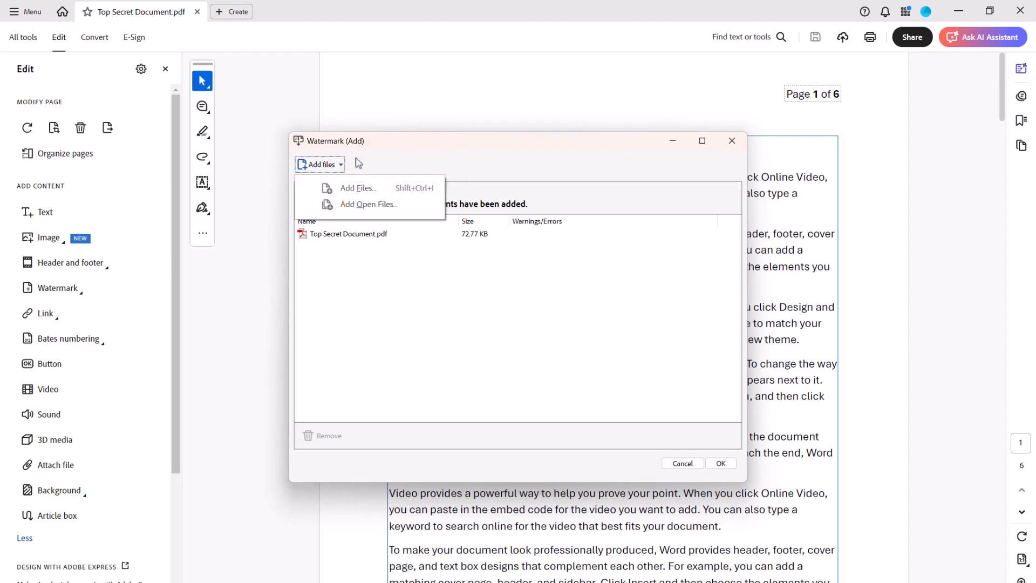
{"action": "mouse_move", "coordinate": [358, 162]}
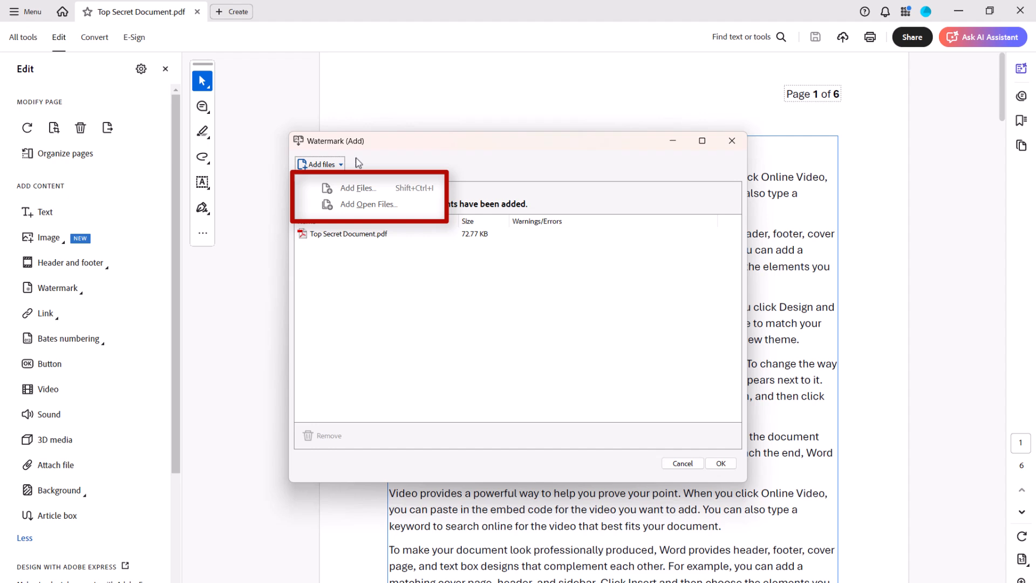
{"action": "left_click", "coordinate": [357, 188]}
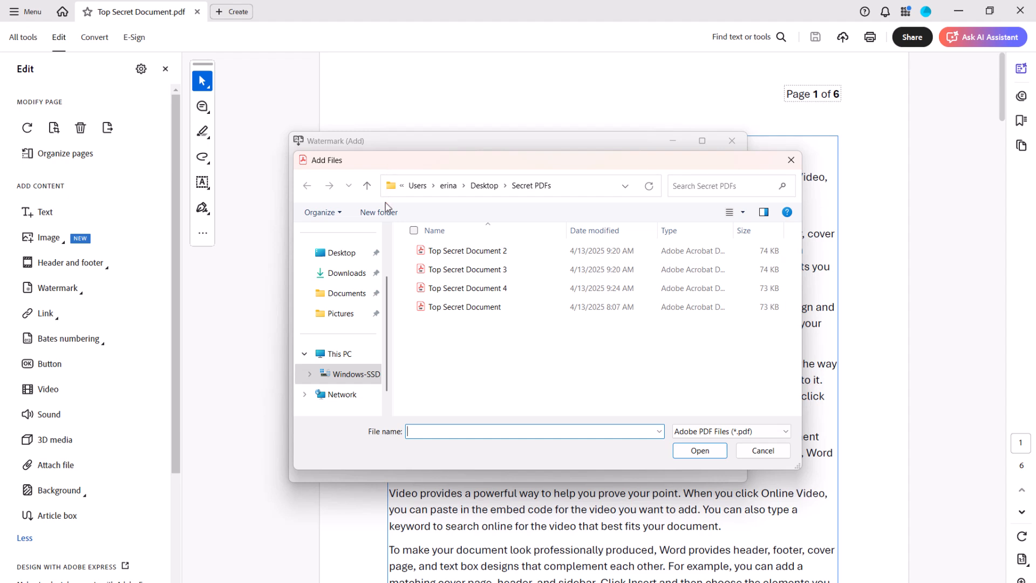
Add Top Secret Document 2.pdf and 4.pdf to the batch list
{"action": "left_click", "coordinate": [466, 250]}
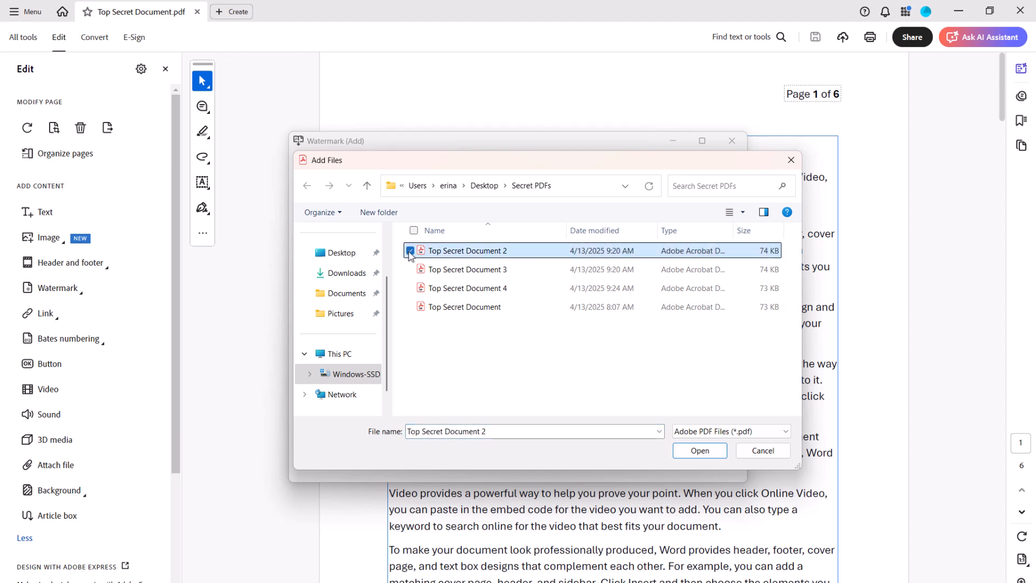
{"action": "key", "text": "ctrl"}
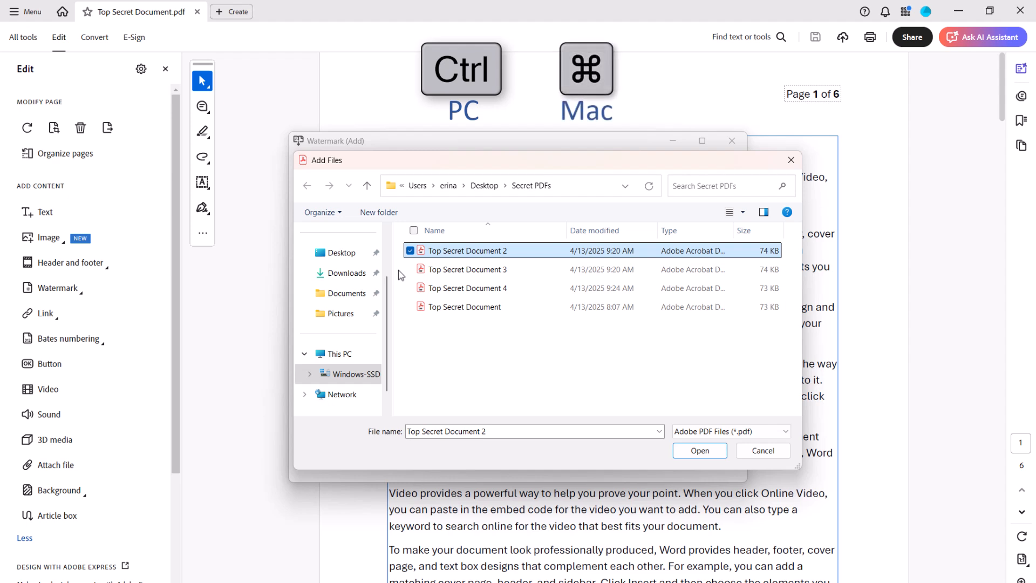
{"action": "left_click", "coordinate": [466, 288]}
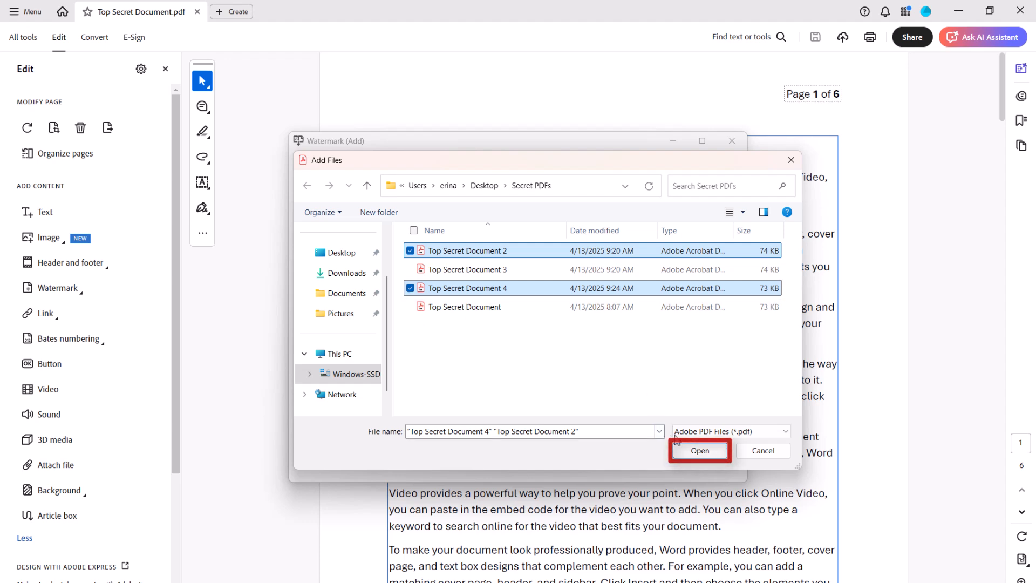
{"action": "left_click", "coordinate": [699, 451]}
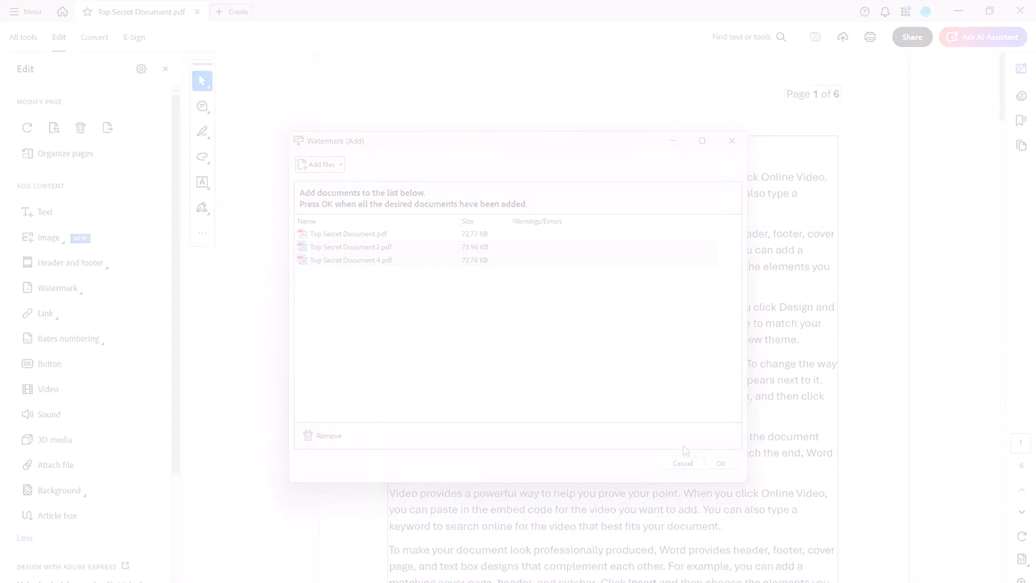
Add the open Top Secret Document 2, 3 and 4 files, leaving out the already-listed original
{"action": "left_click", "coordinate": [320, 164]}
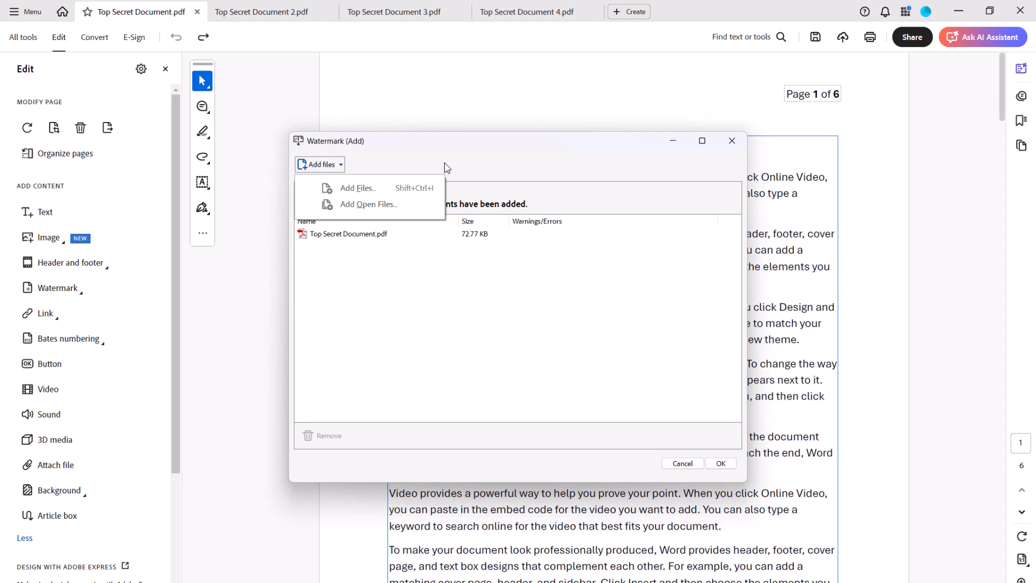
{"action": "left_click", "coordinate": [368, 204]}
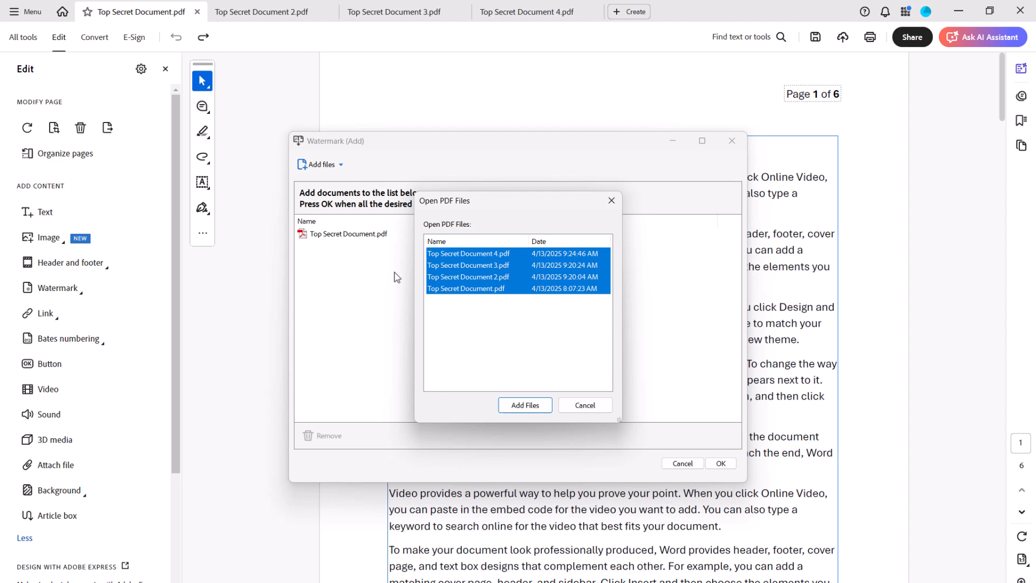
{"action": "key", "text": "Ctrl"}
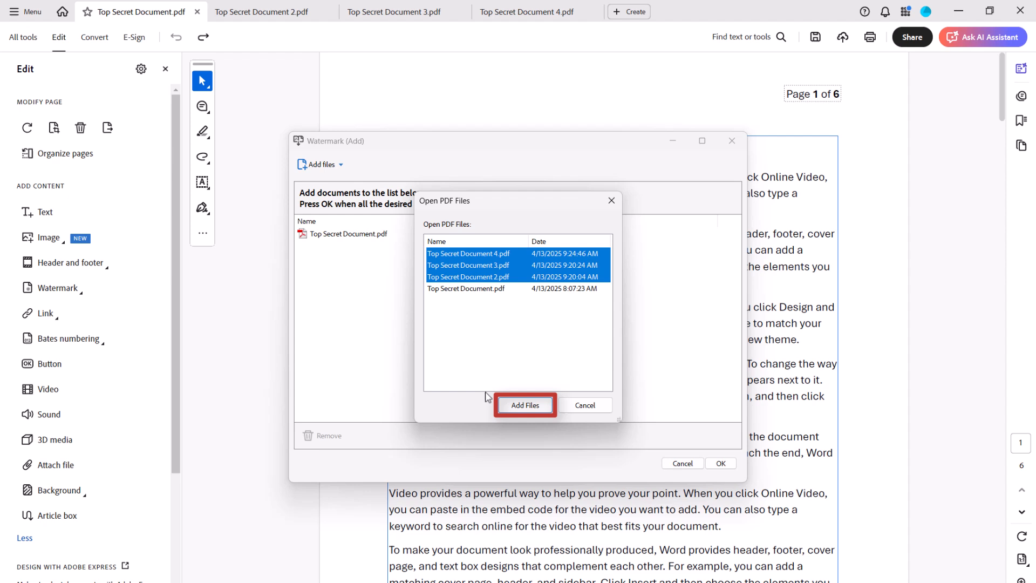
{"action": "left_click", "coordinate": [526, 405]}
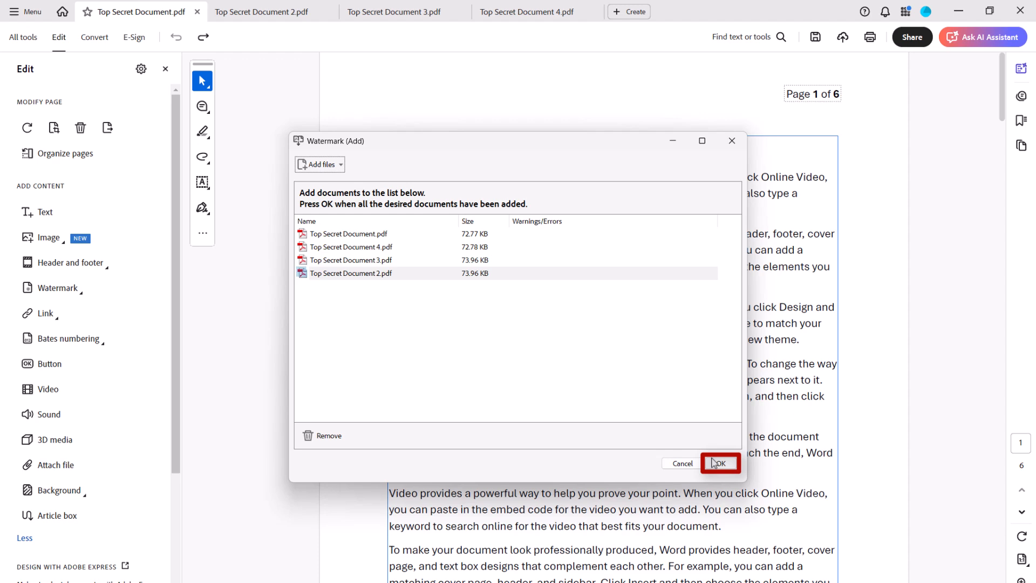
Run the batch with Don't Save Changes and original file names, watermarking all four documents
{"action": "left_click", "coordinate": [723, 463]}
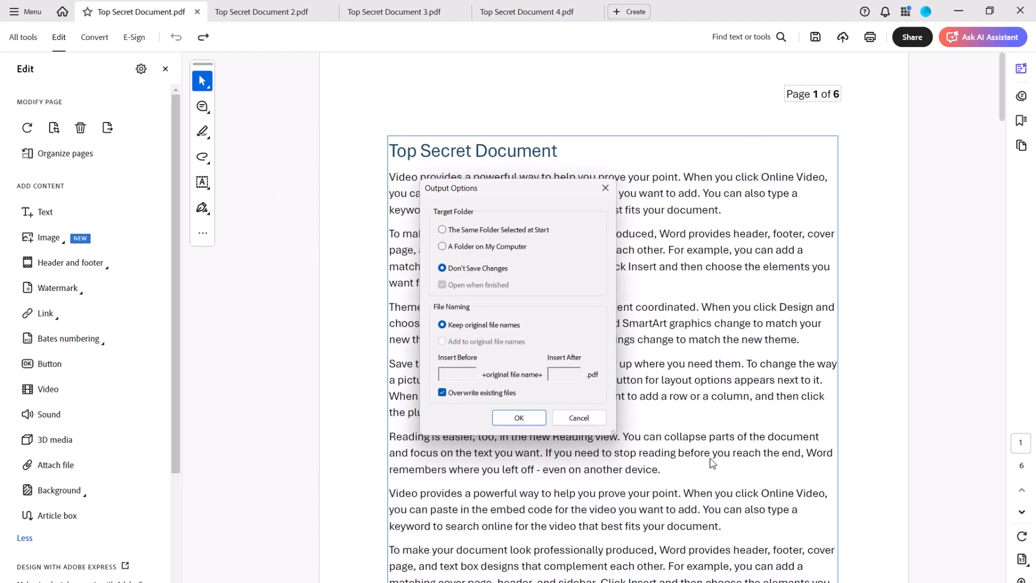
{"action": "left_click", "coordinate": [442, 393]}
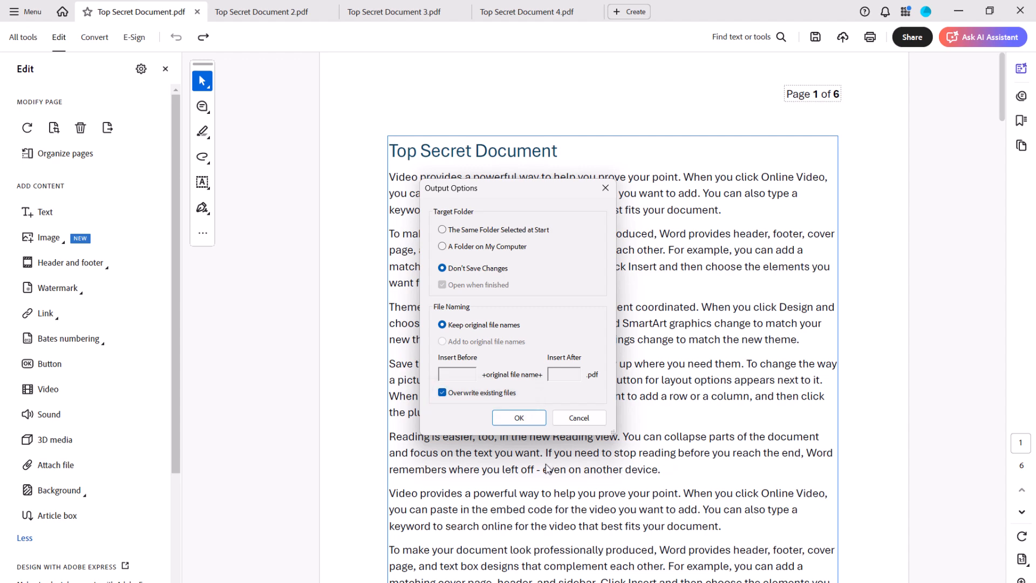
{"action": "left_click", "coordinate": [518, 418]}
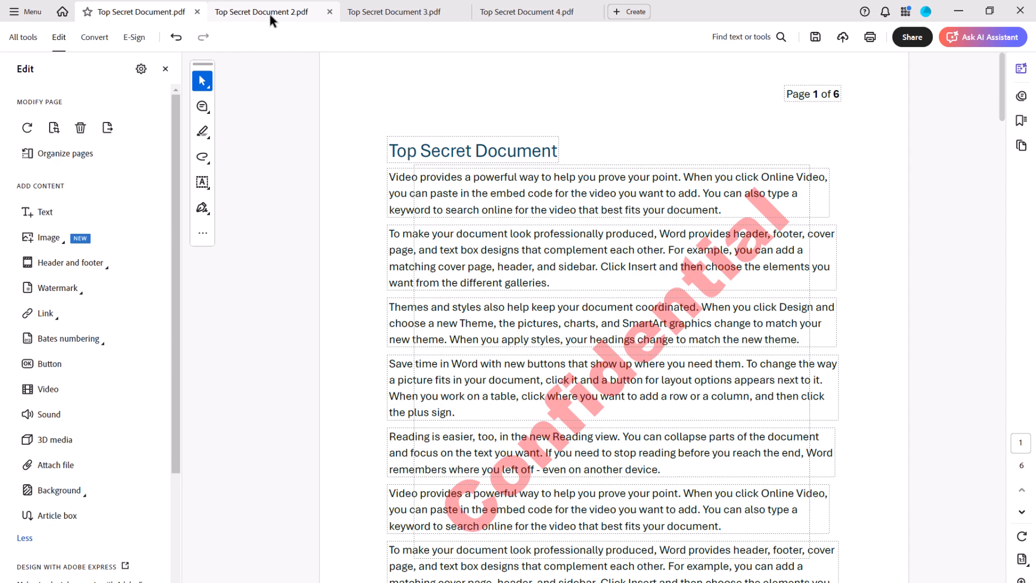
View Top Secret Document 2 and 4 to confirm the red Confidential watermark appears
{"action": "left_click", "coordinate": [399, 10]}
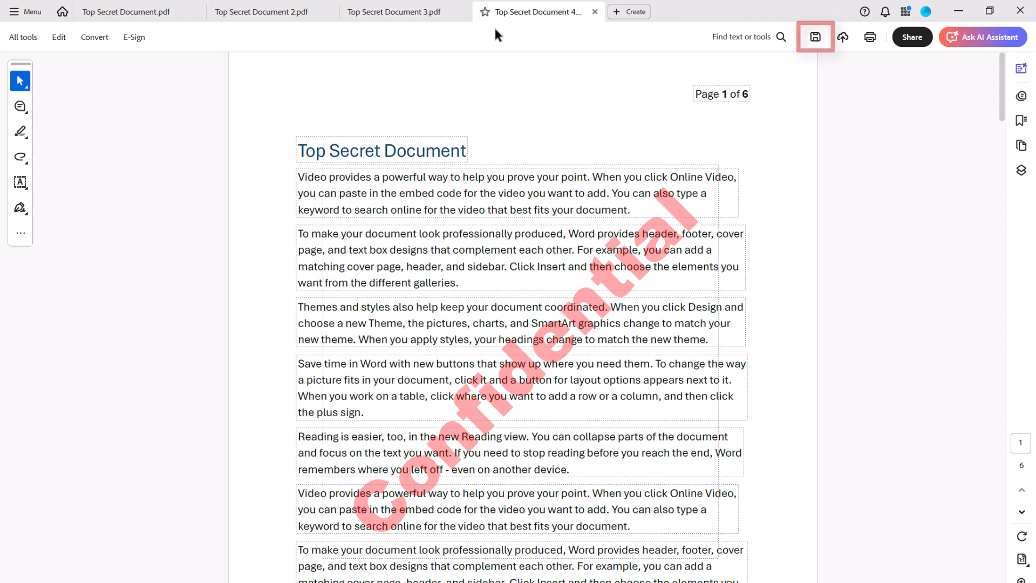
{"action": "left_click", "coordinate": [814, 37]}
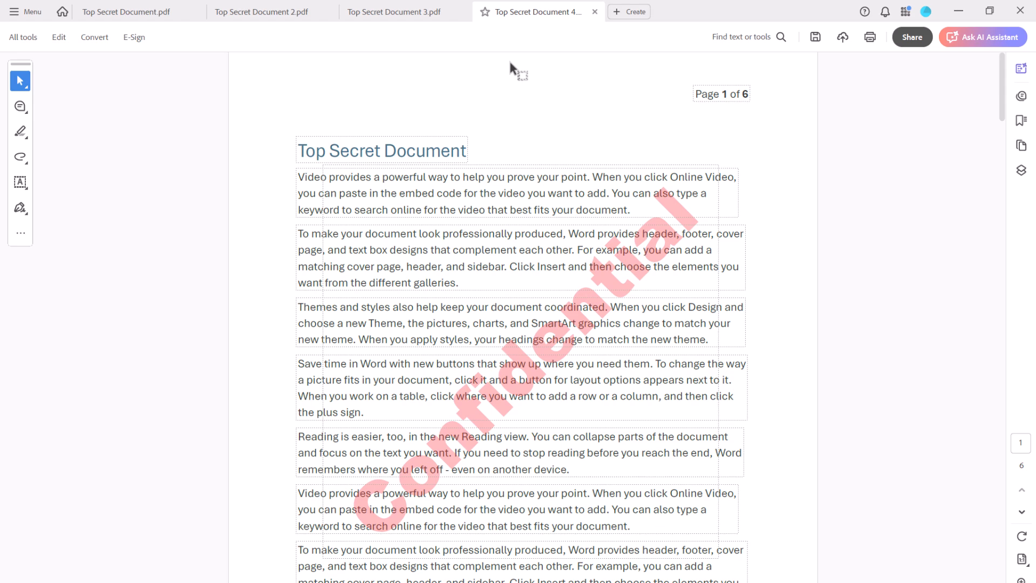